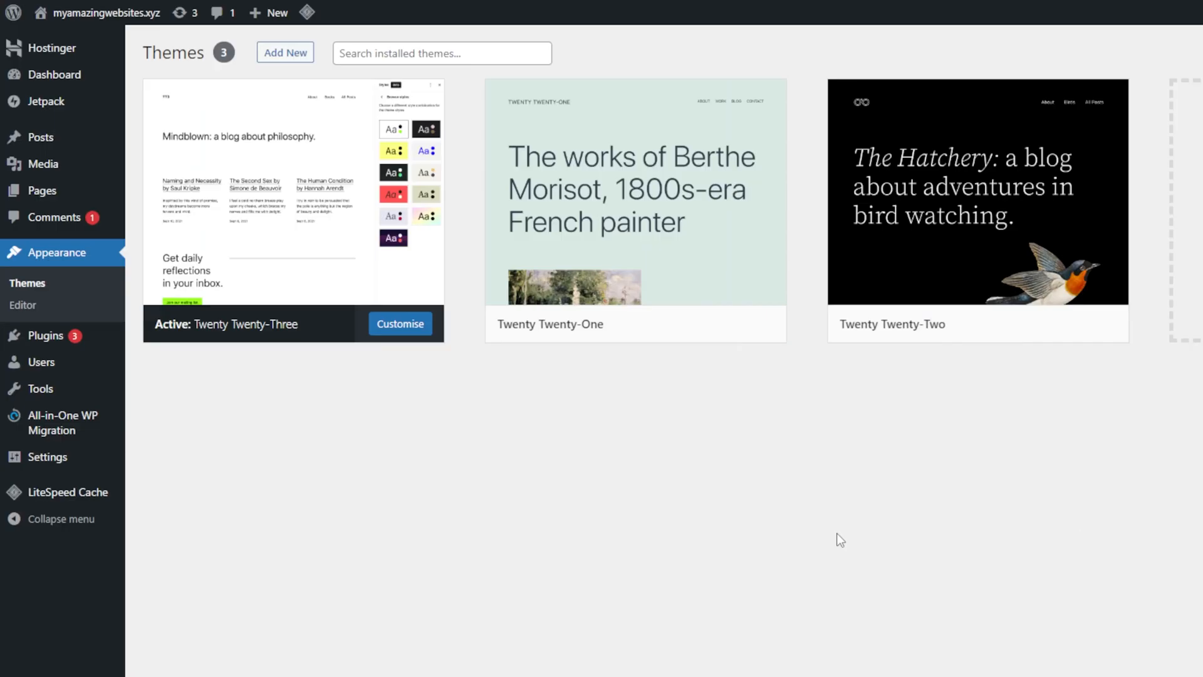
{"action": "mouse_move", "coordinate": [95, 260]}
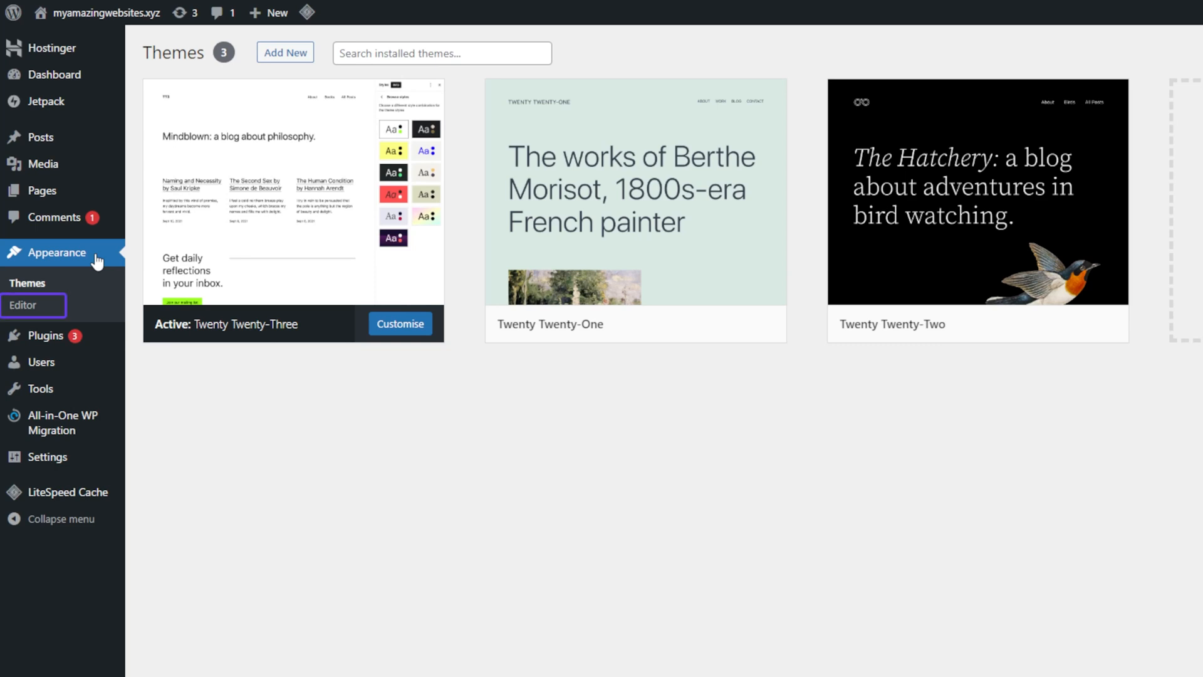
Launch the Site Editor for the active Twenty Twenty-Three block theme from Appearance
{"action": "left_click", "coordinate": [24, 306]}
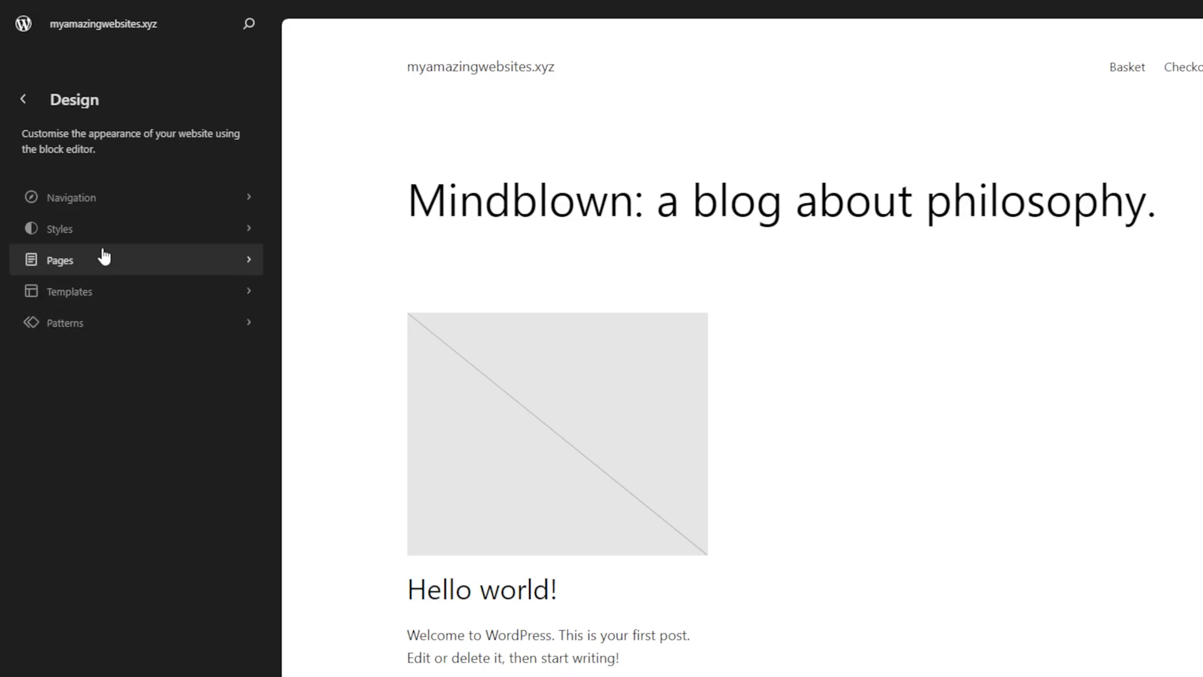
In Styles > Typography > Text, set the body text font to DM Sans at Large size
{"action": "left_click", "coordinate": [58, 228]}
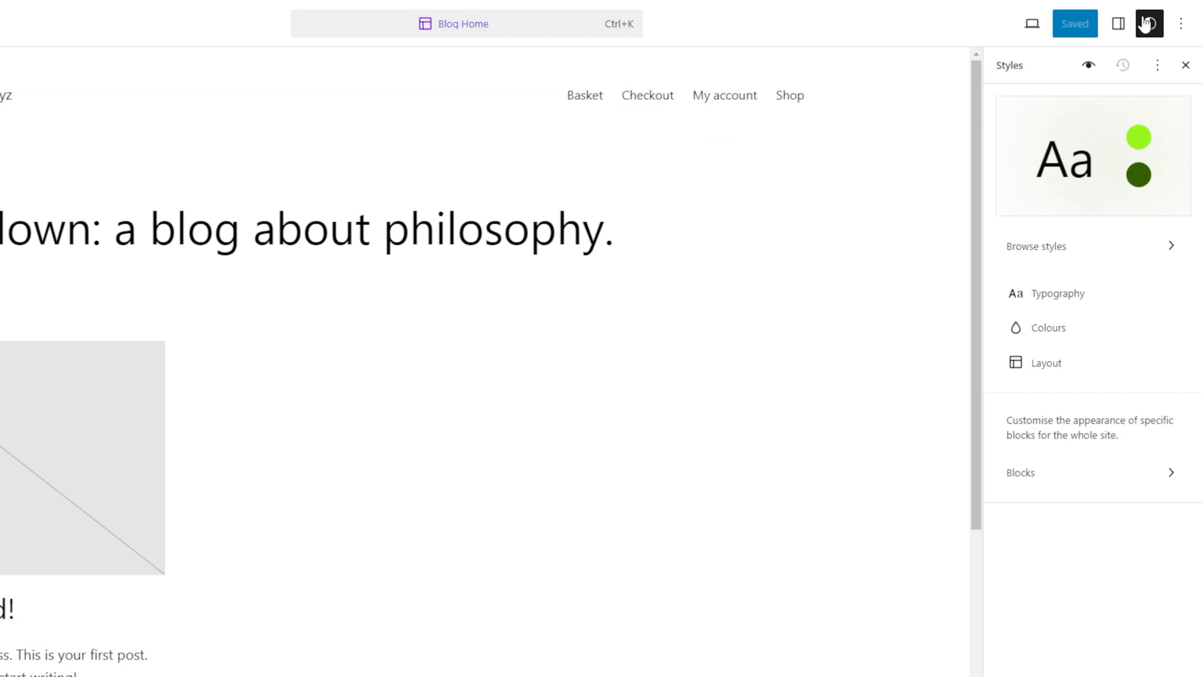
{"action": "left_click", "coordinate": [1058, 294]}
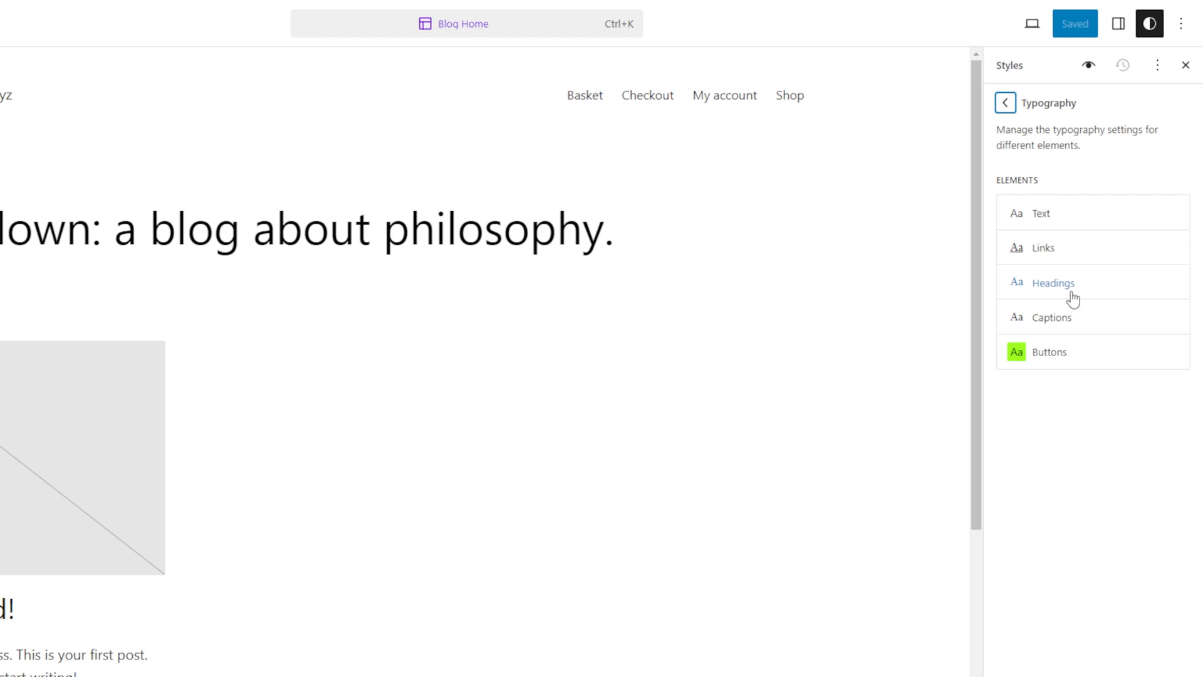
{"action": "mouse_move", "coordinate": [1120, 220]}
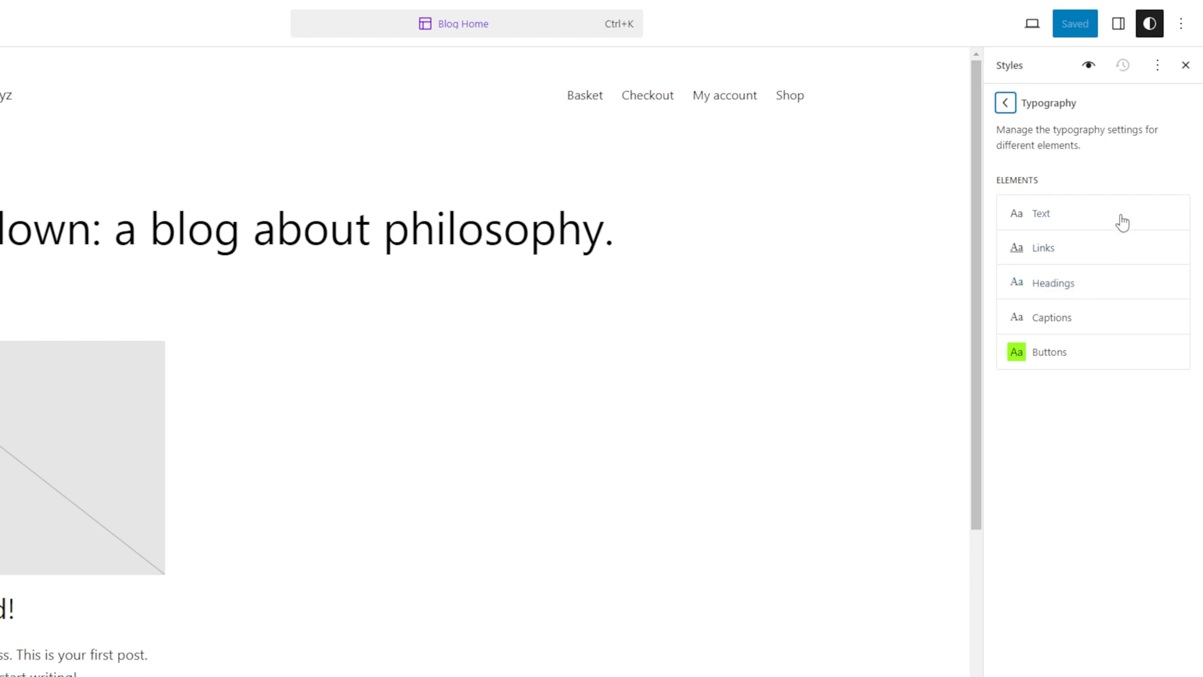
{"action": "mouse_move", "coordinate": [1143, 328]}
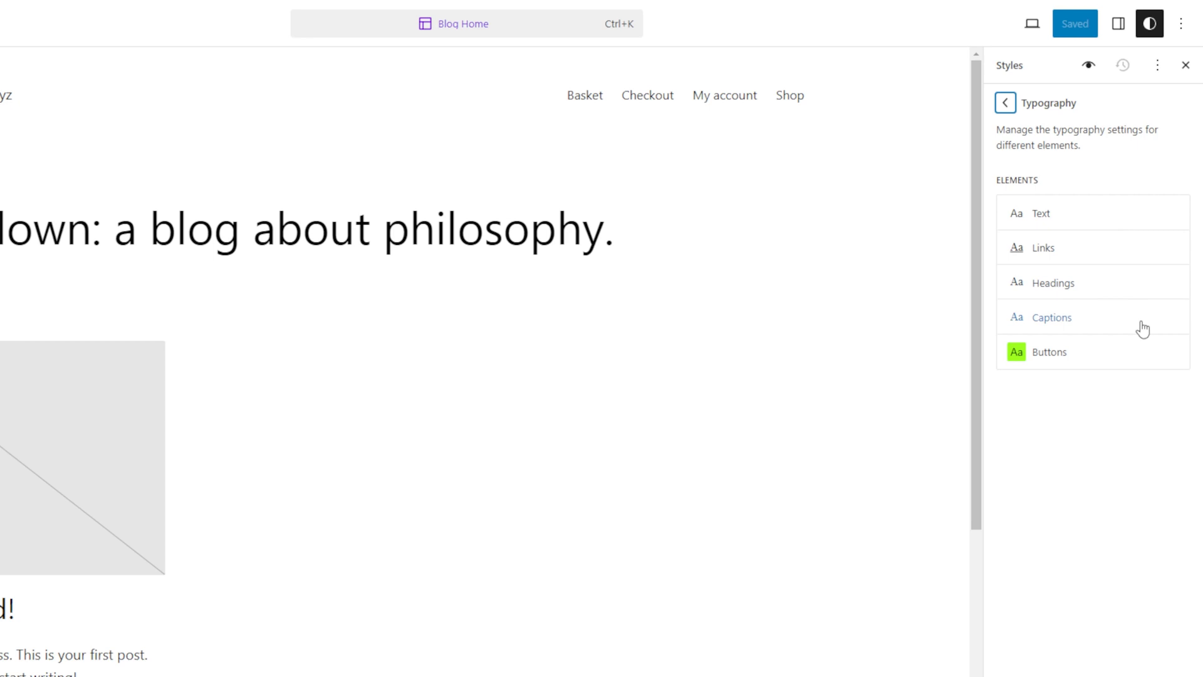
{"action": "mouse_move", "coordinate": [1141, 362]}
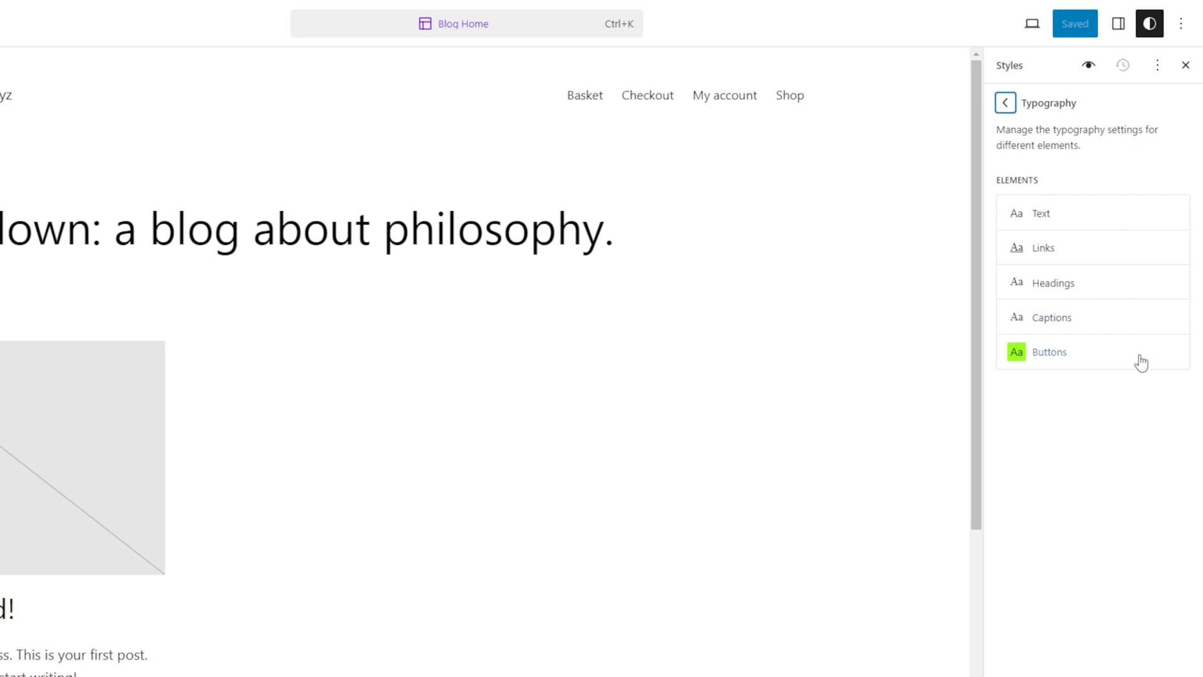
{"action": "left_click", "coordinate": [1042, 213]}
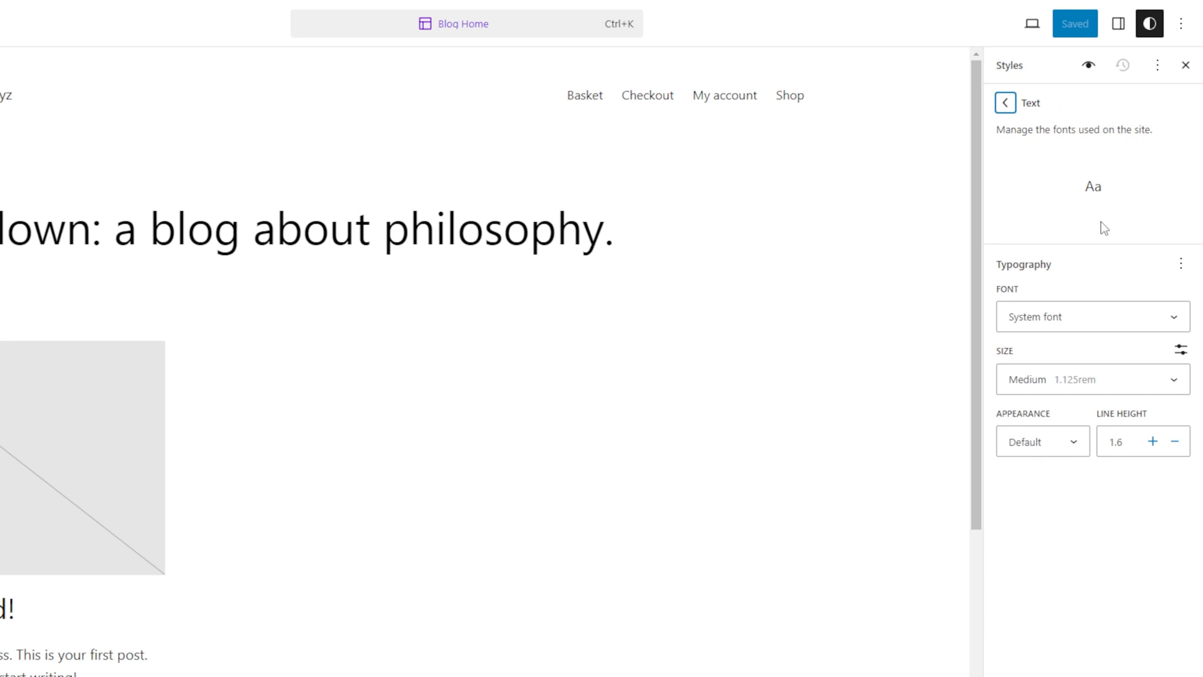
{"action": "left_click", "coordinate": [1091, 316]}
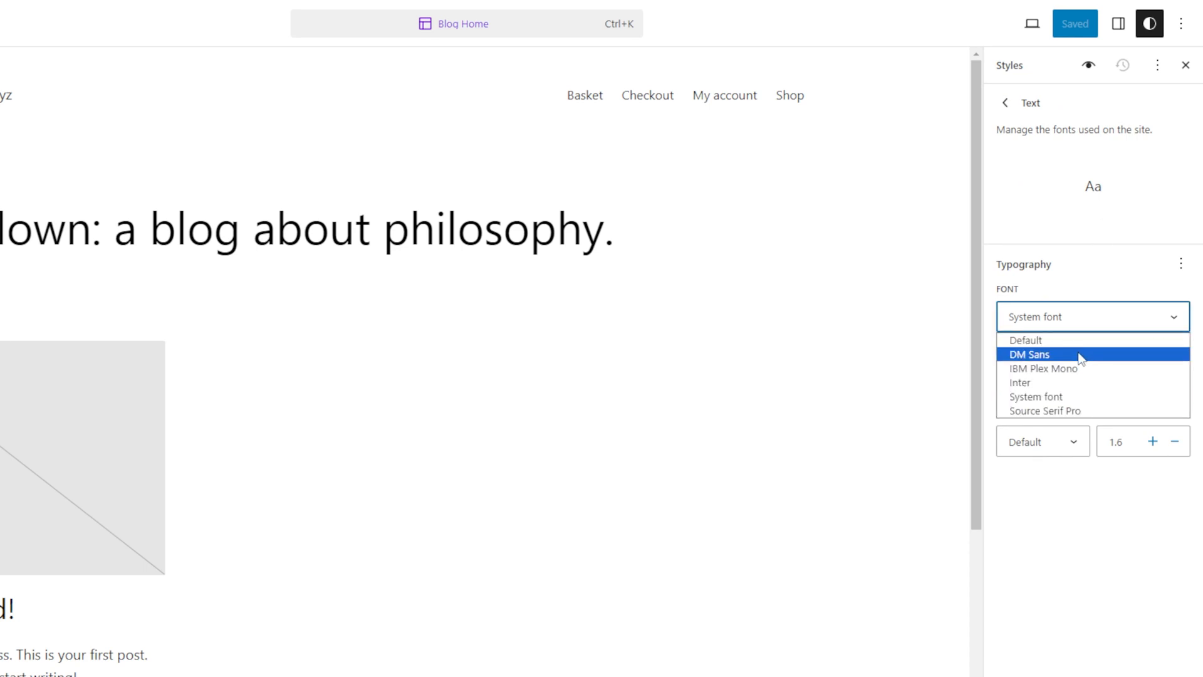
{"action": "left_click", "coordinate": [1029, 354]}
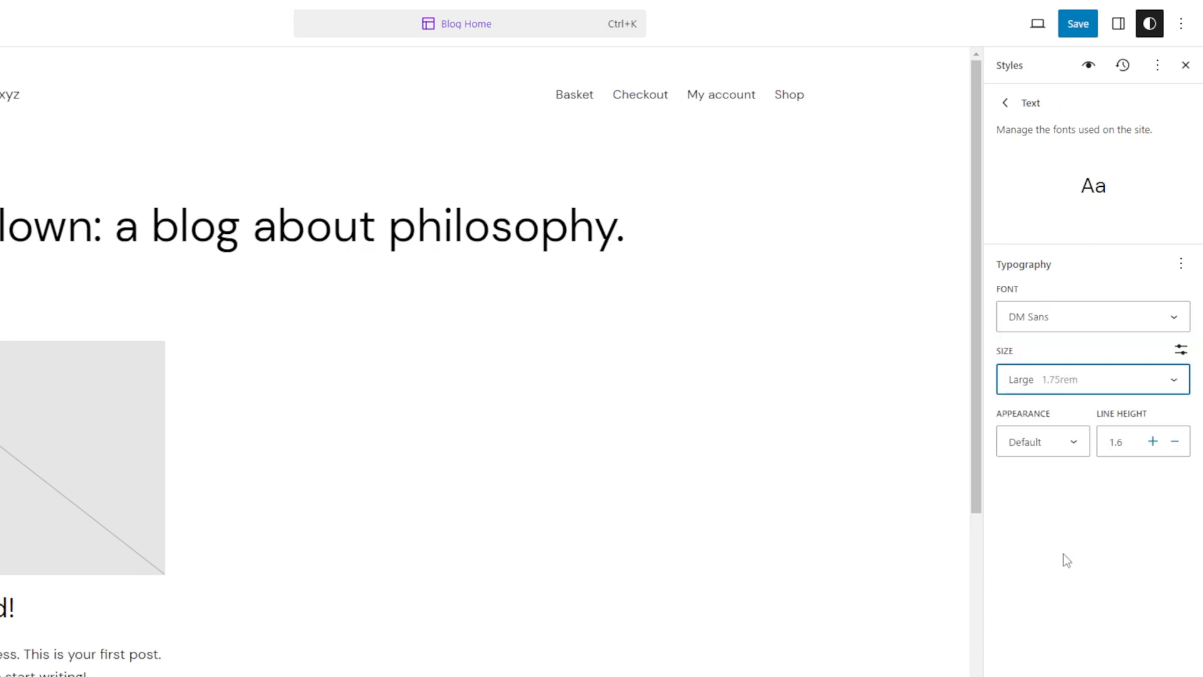
Save the customised global styles, confirming the save
{"action": "left_click", "coordinate": [1152, 441]}
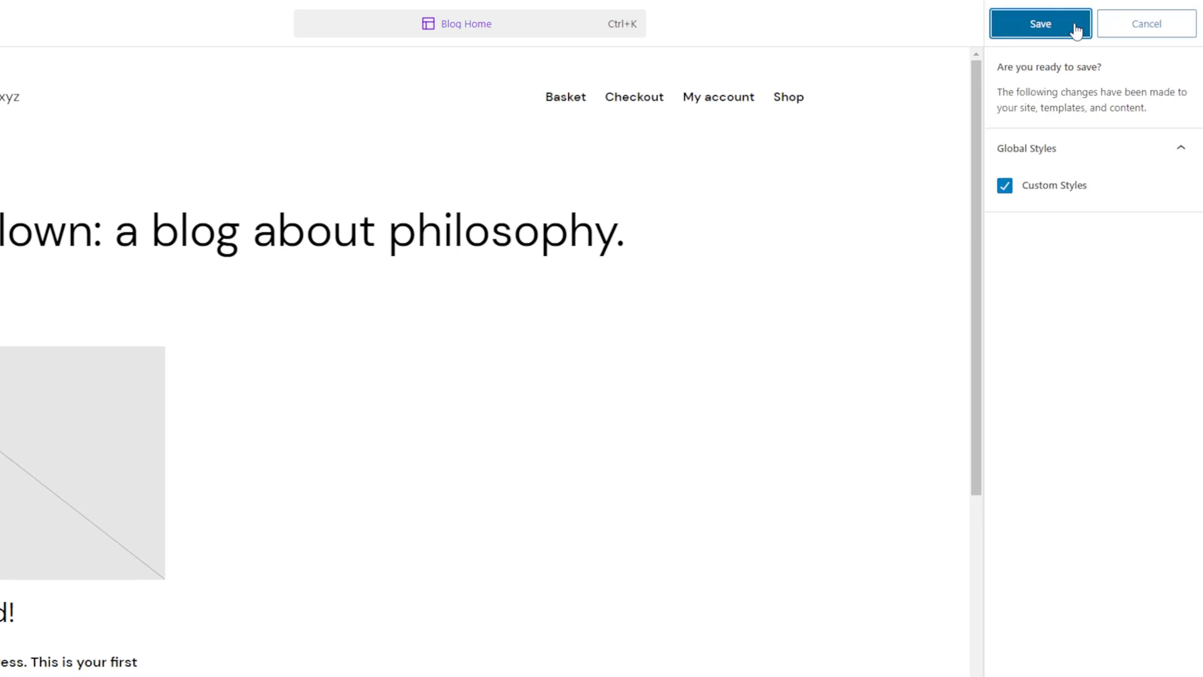
{"action": "left_click", "coordinate": [1041, 22]}
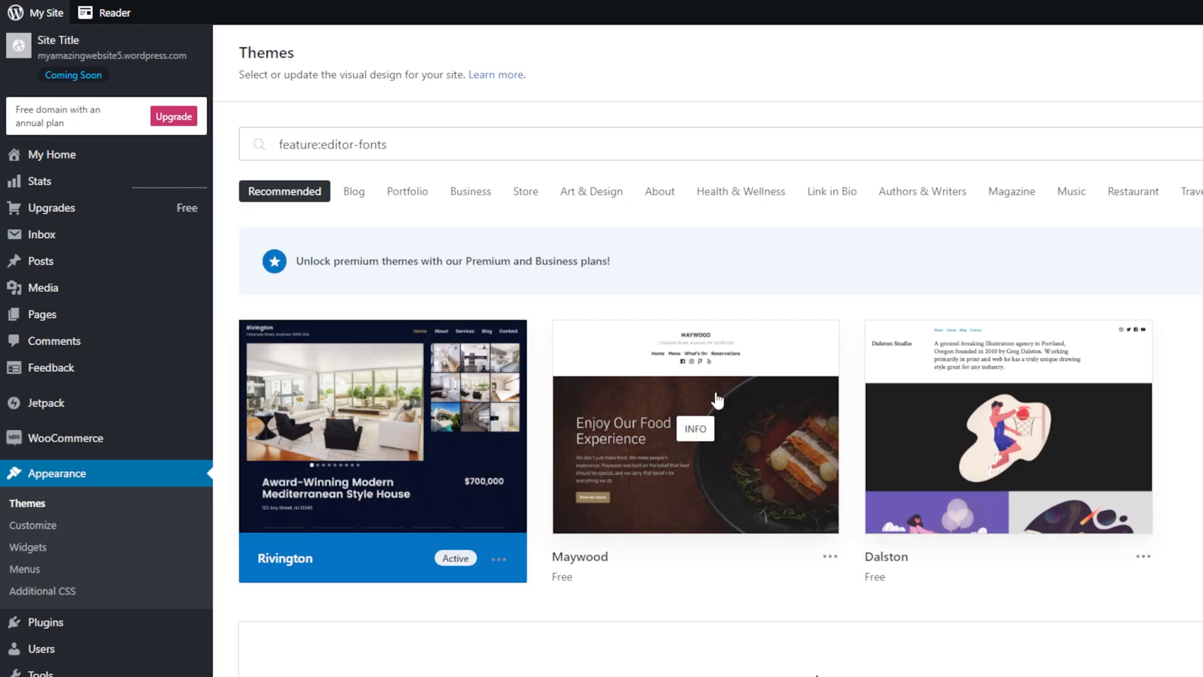
{"action": "mouse_move", "coordinate": [1014, 397]}
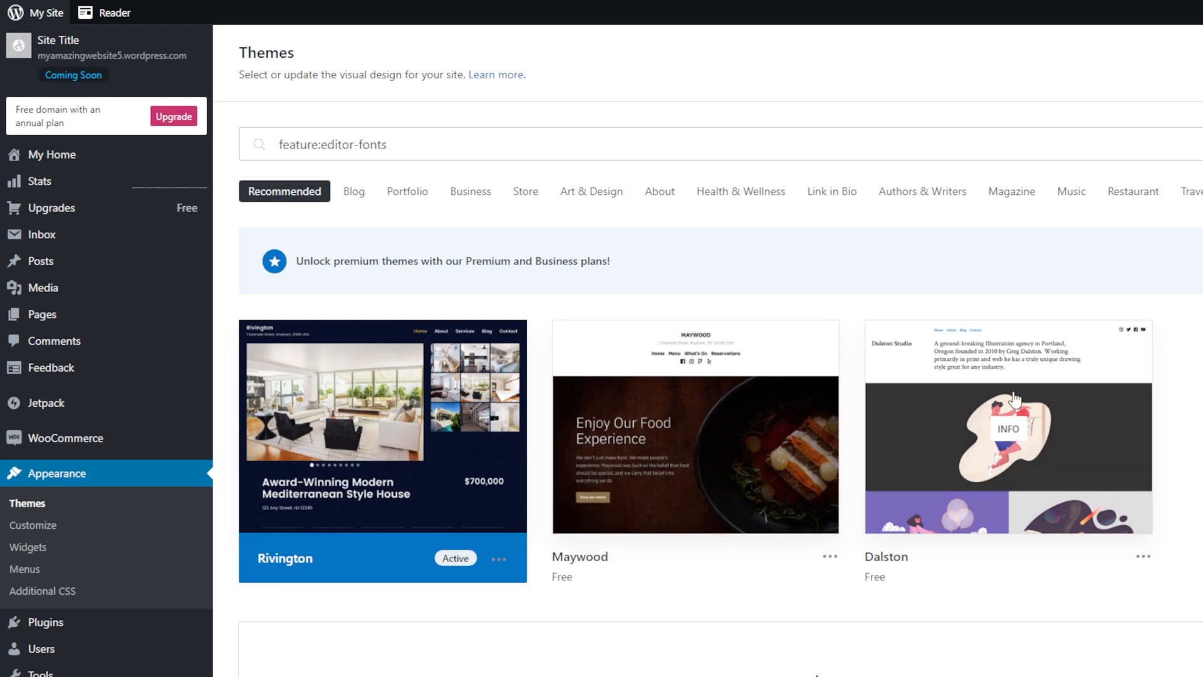
{"action": "mouse_move", "coordinate": [1113, 394]}
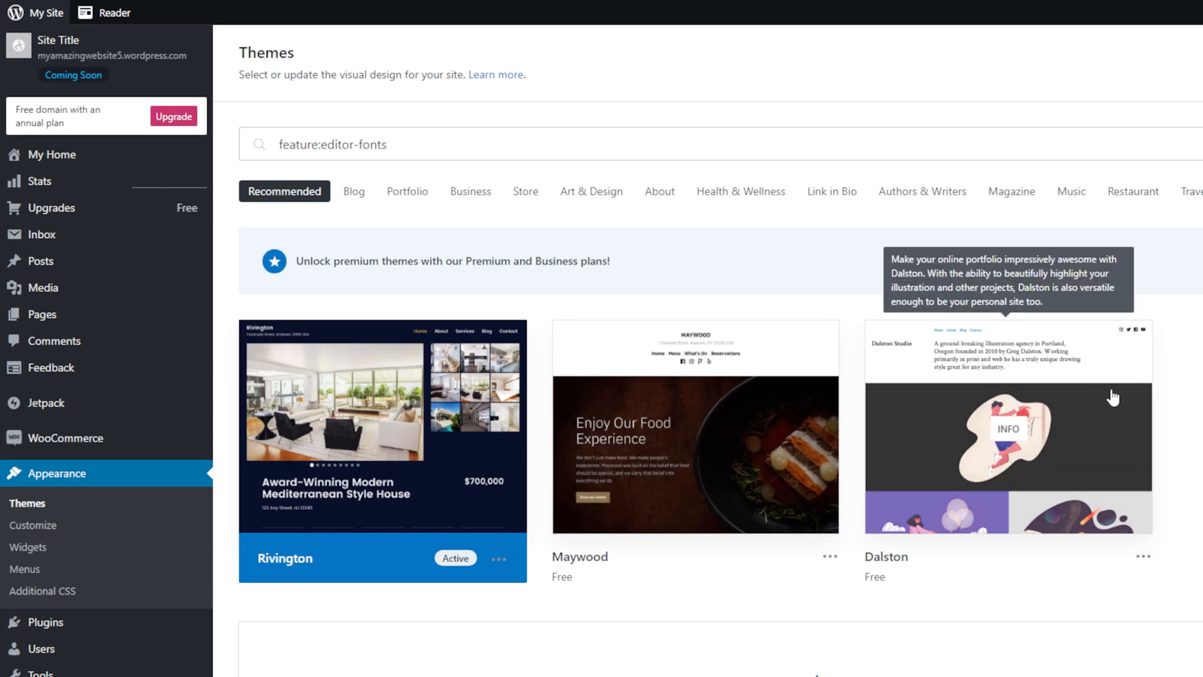
{"action": "mouse_move", "coordinate": [83, 316]}
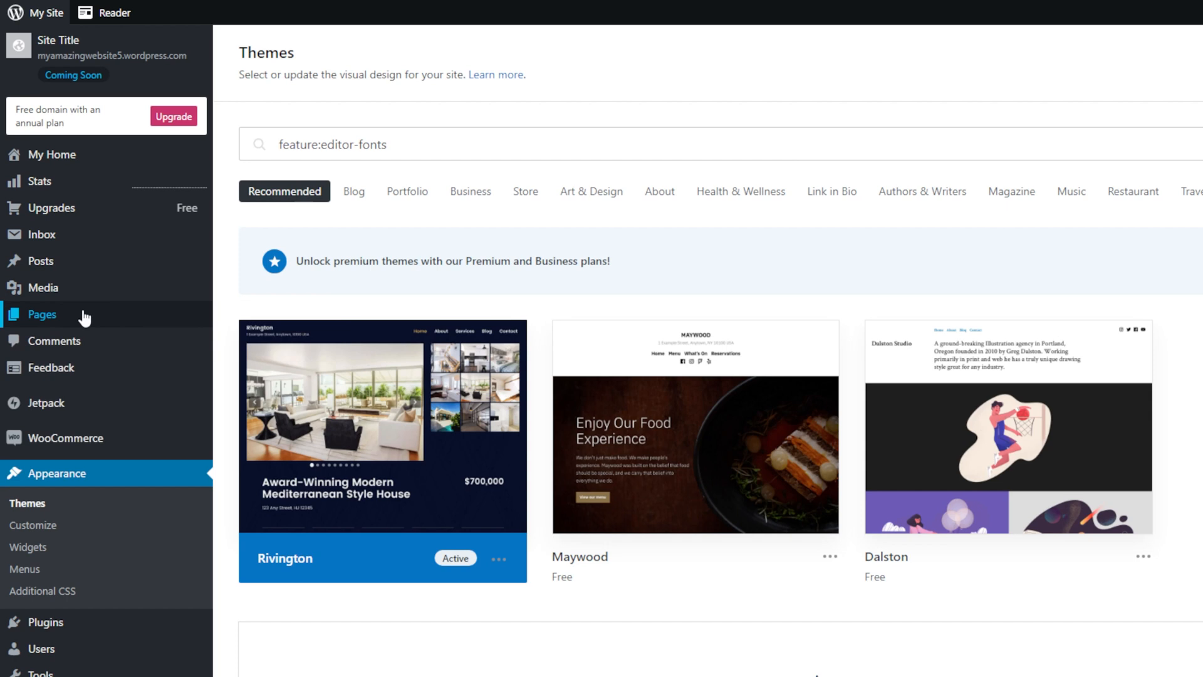
From Pages, load the Home page into the block editor
{"action": "left_click", "coordinate": [41, 313]}
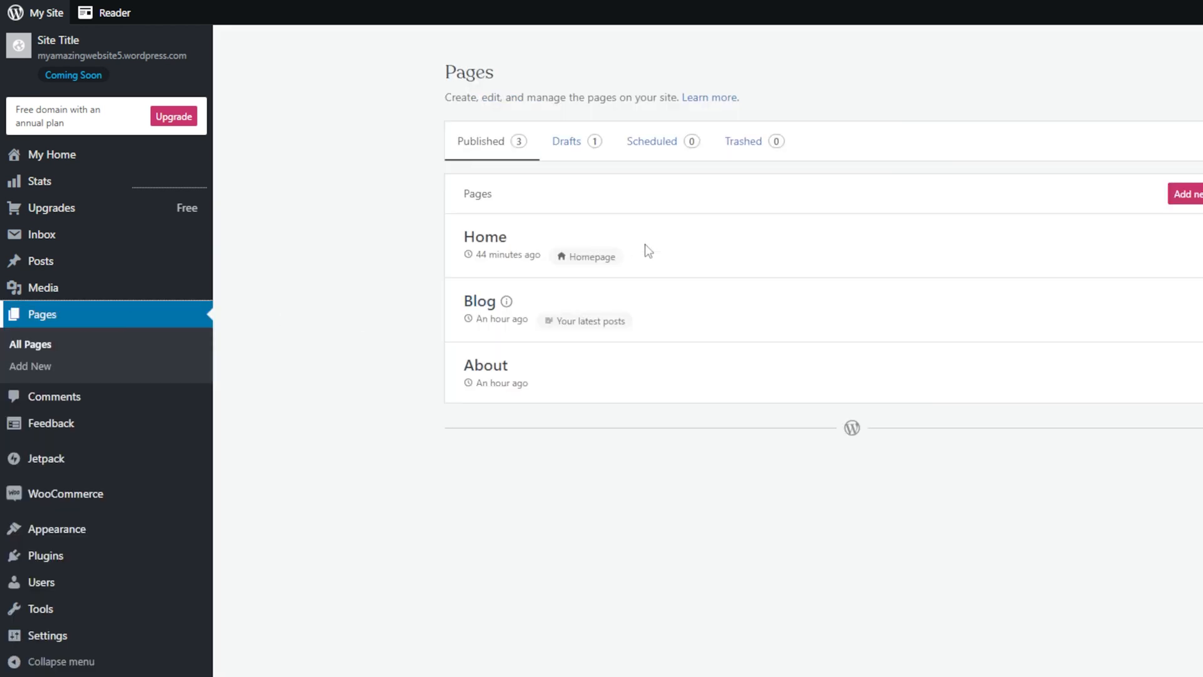
{"action": "left_click", "coordinate": [484, 237]}
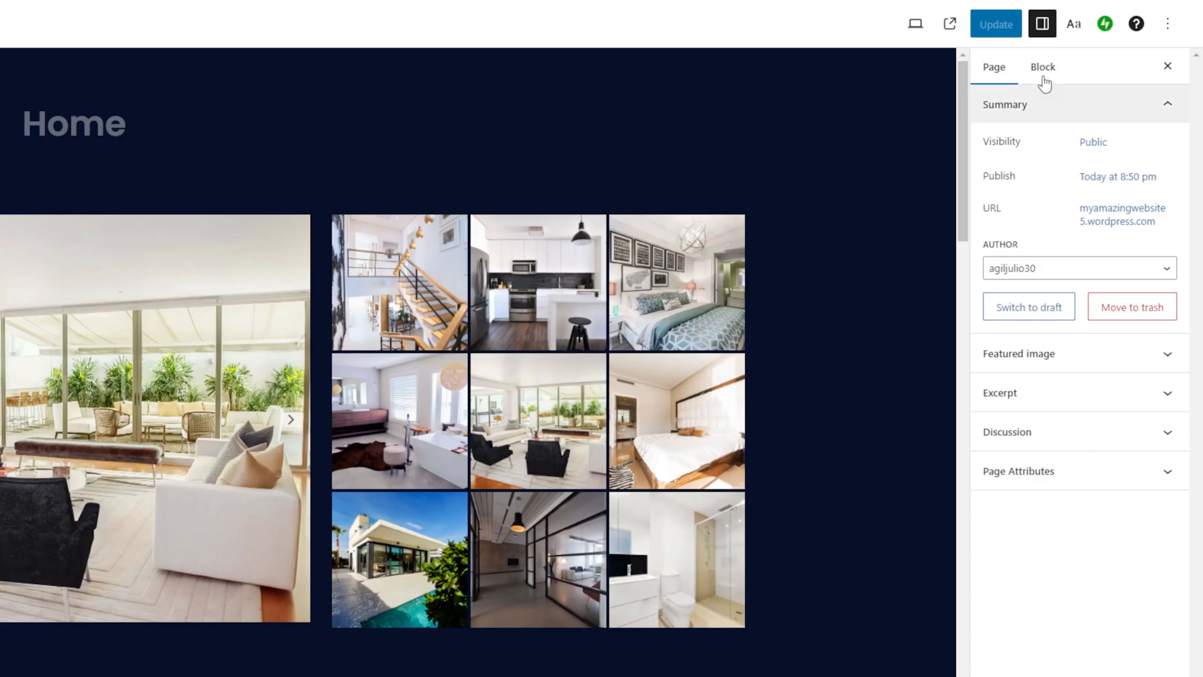
In Global Styles > Font Selection, set the Heading Font to DM Sans
{"action": "left_click", "coordinate": [1073, 24]}
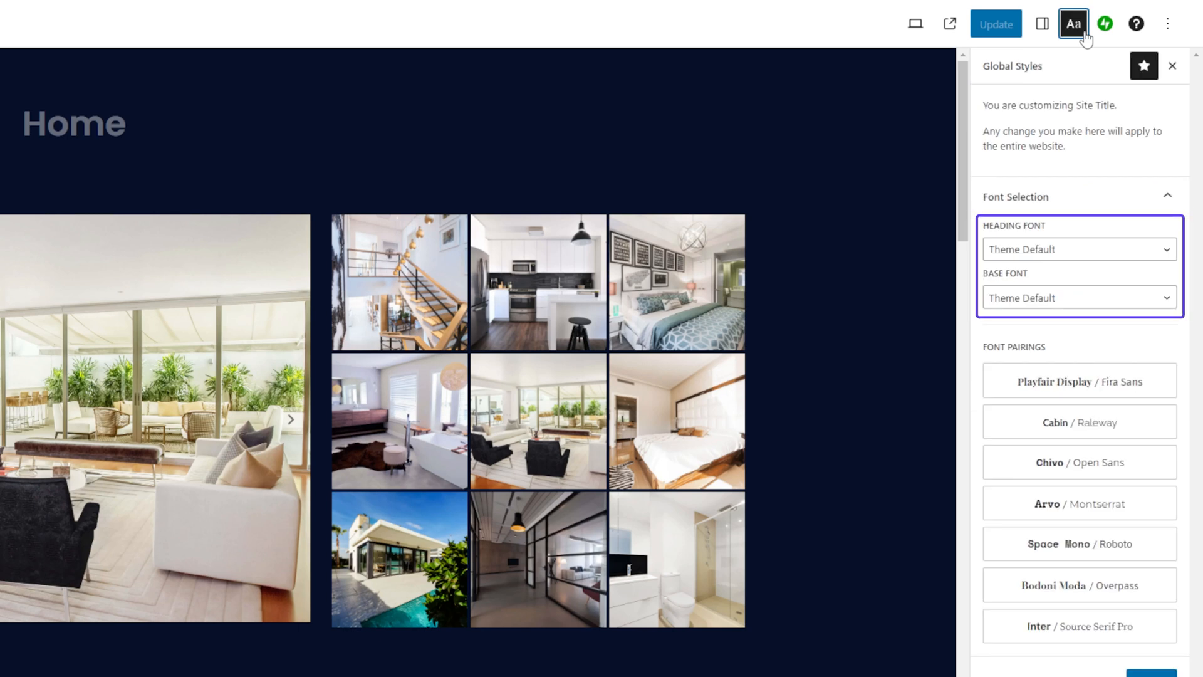
{"action": "left_click", "coordinate": [1078, 249]}
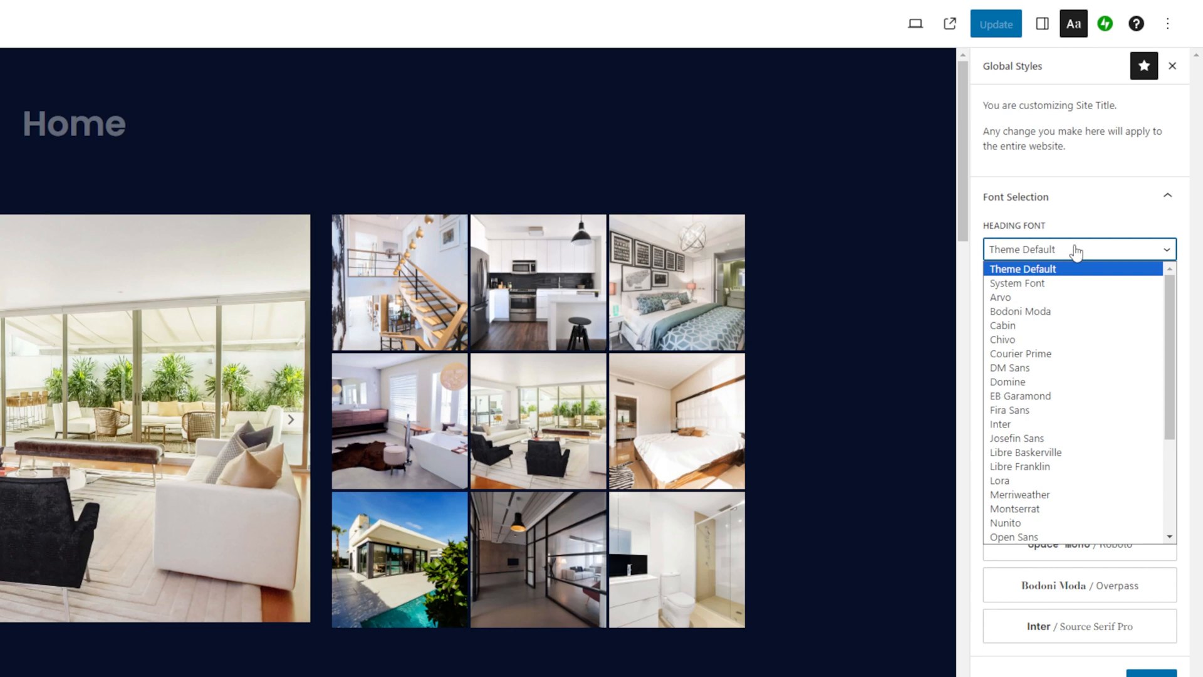
{"action": "mouse_move", "coordinate": [1099, 228]}
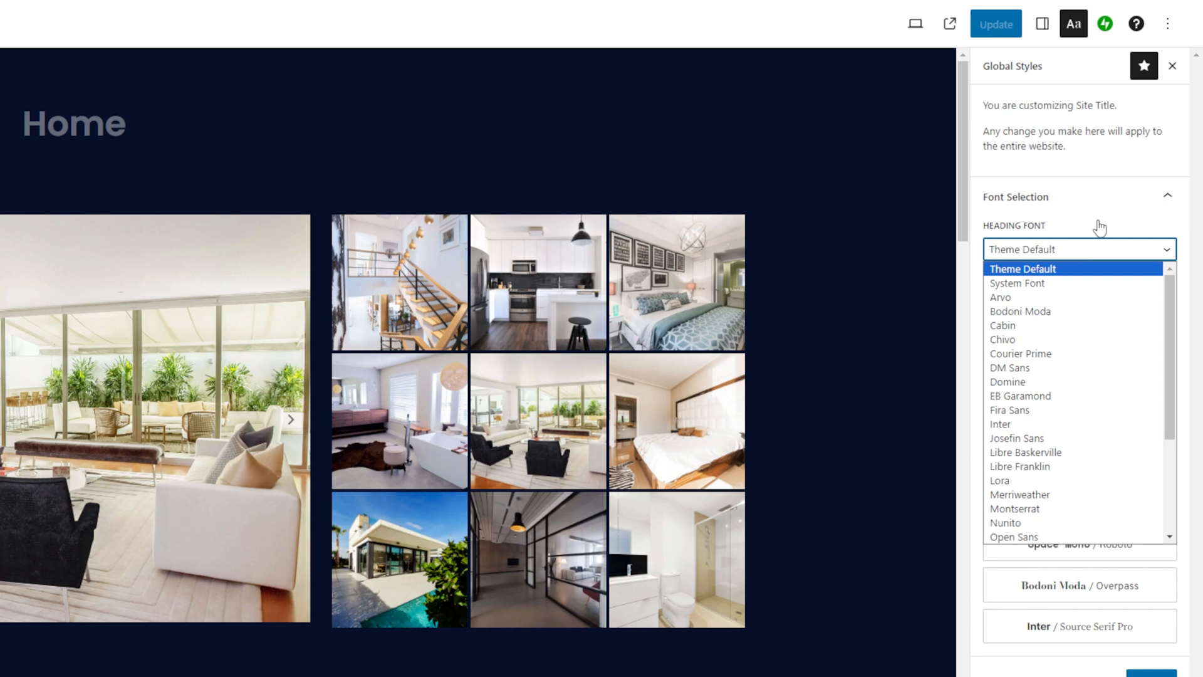
{"action": "left_click", "coordinate": [1080, 299]}
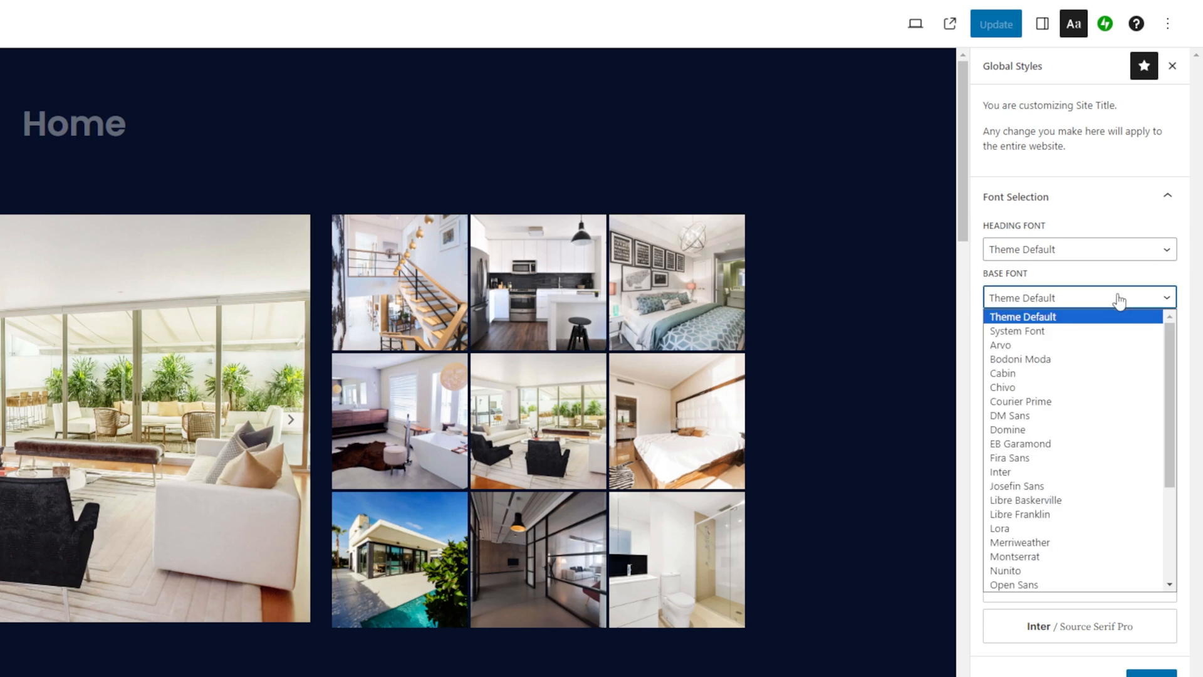
{"action": "left_click", "coordinate": [1078, 248]}
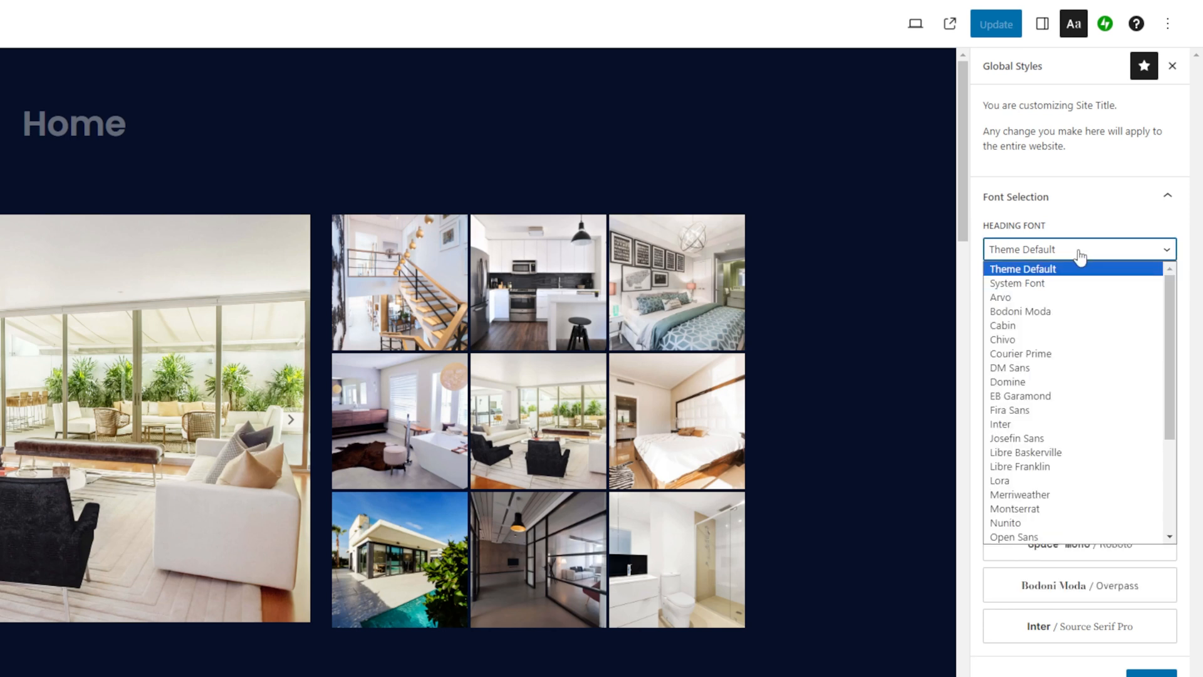
{"action": "mouse_move", "coordinate": [1074, 273]}
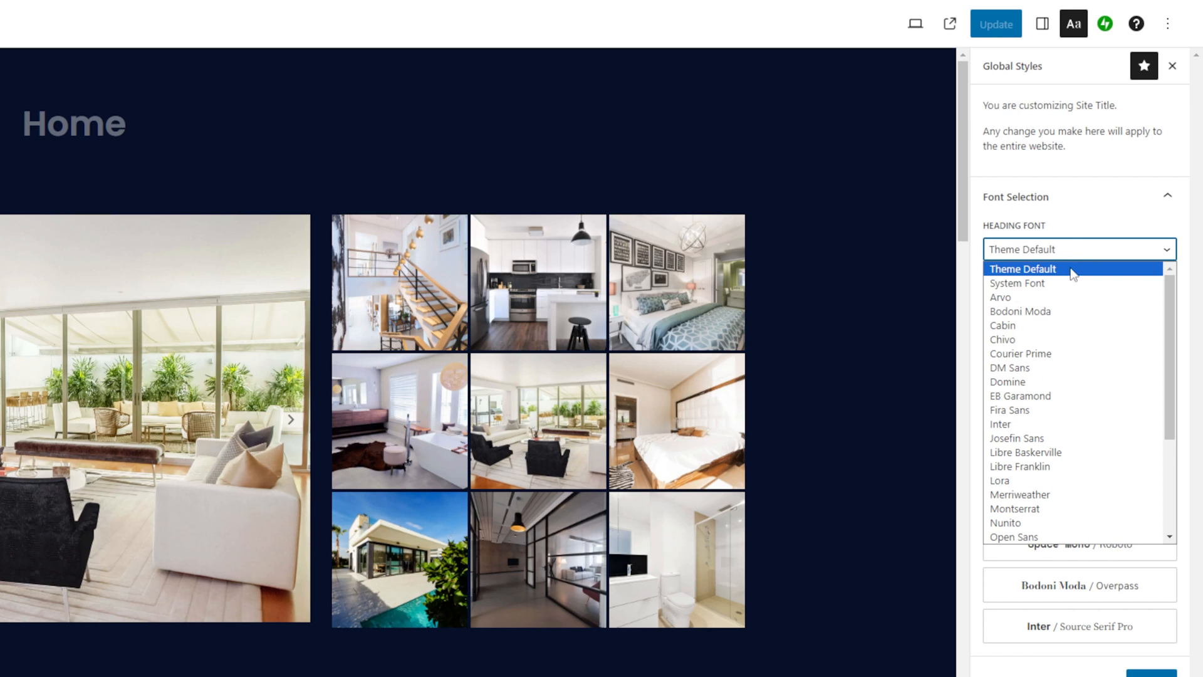
{"action": "left_click", "coordinate": [1009, 367]}
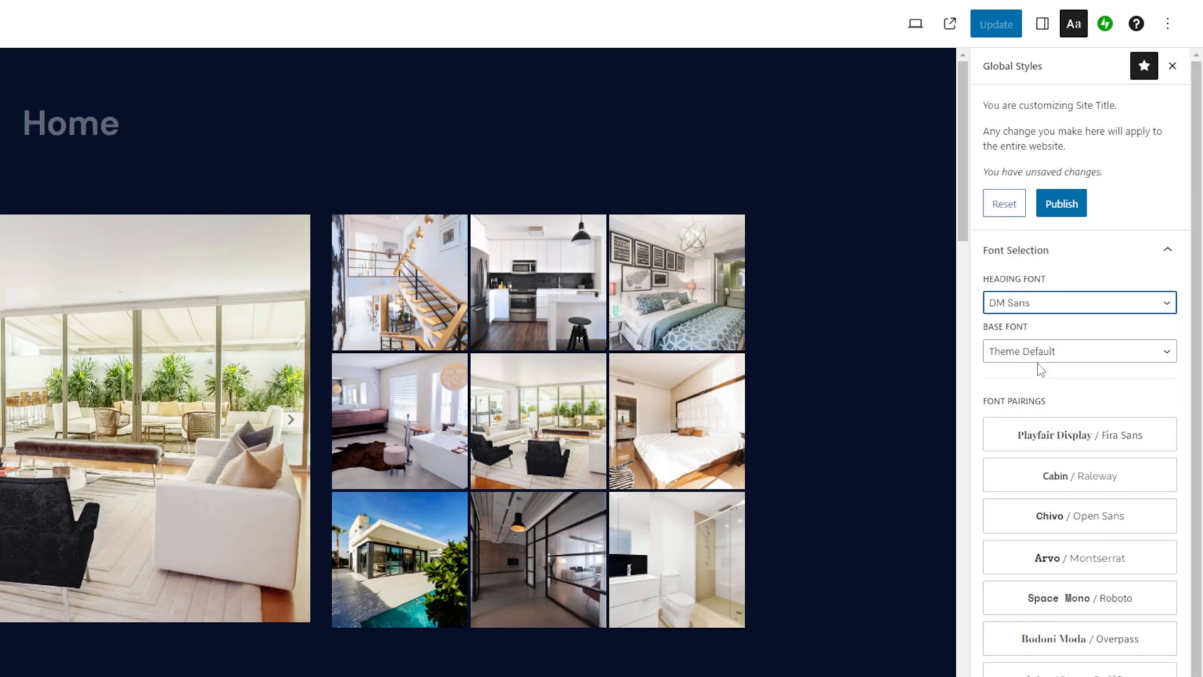
Set the Base Font to DM Sans as well
{"action": "left_click", "coordinate": [1079, 351]}
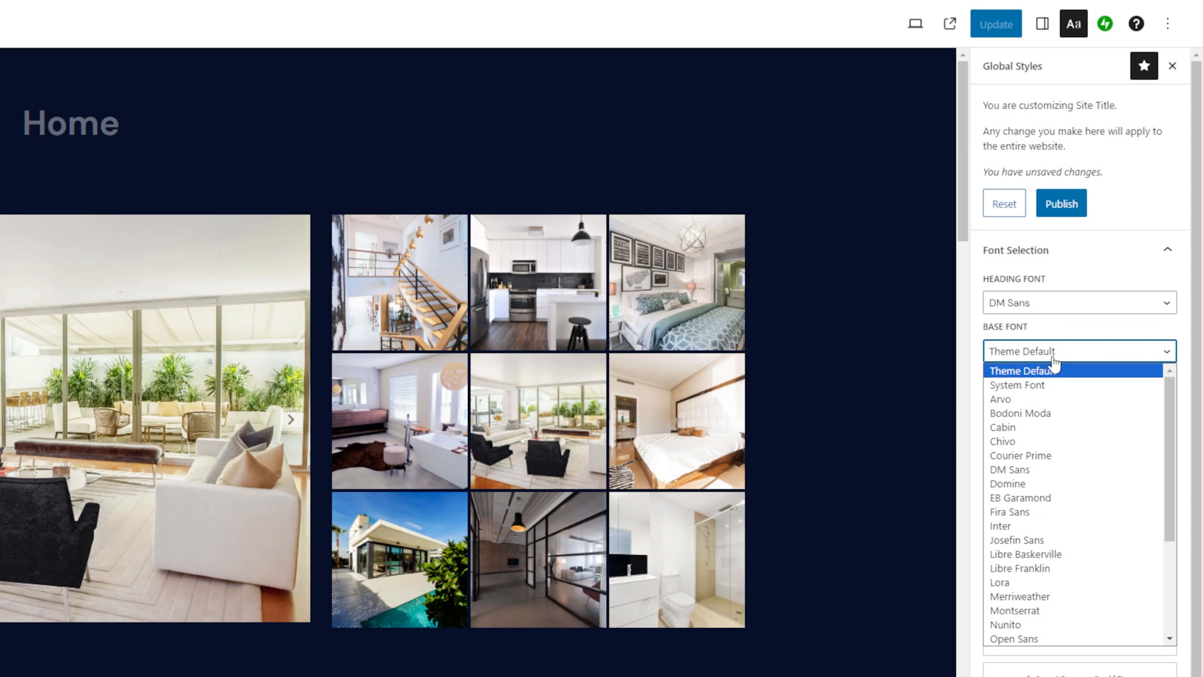
{"action": "left_click", "coordinate": [1009, 469]}
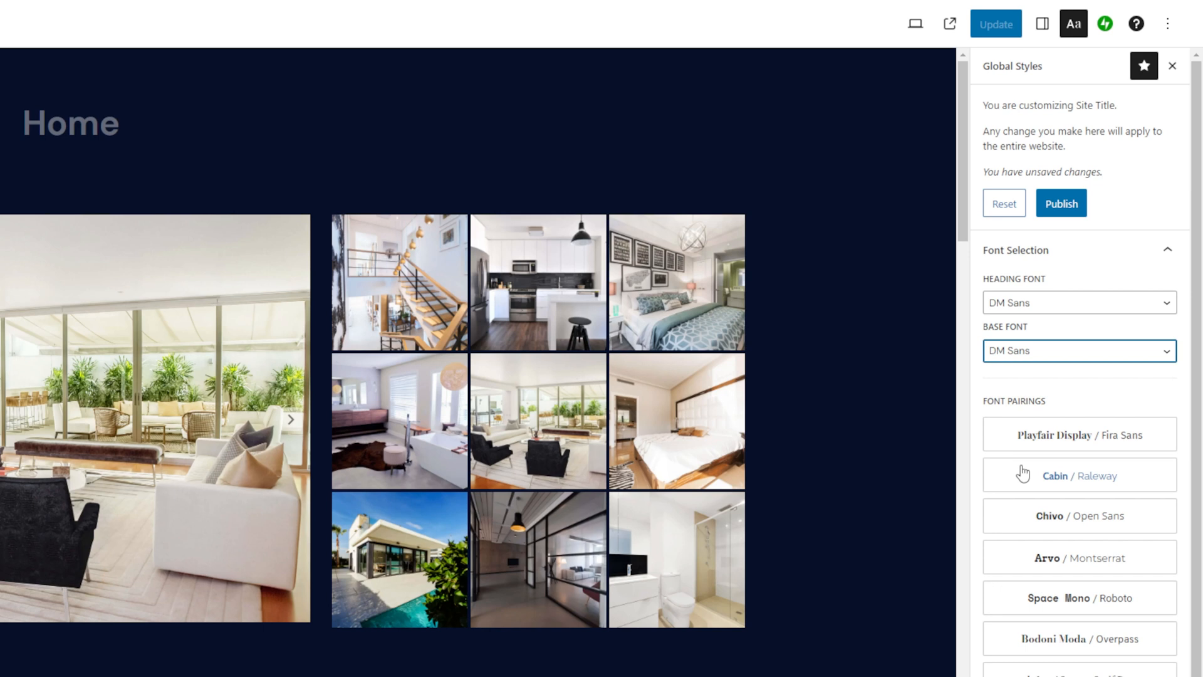
{"action": "scroll", "scroll_direction": "down", "scroll_amount": 3}
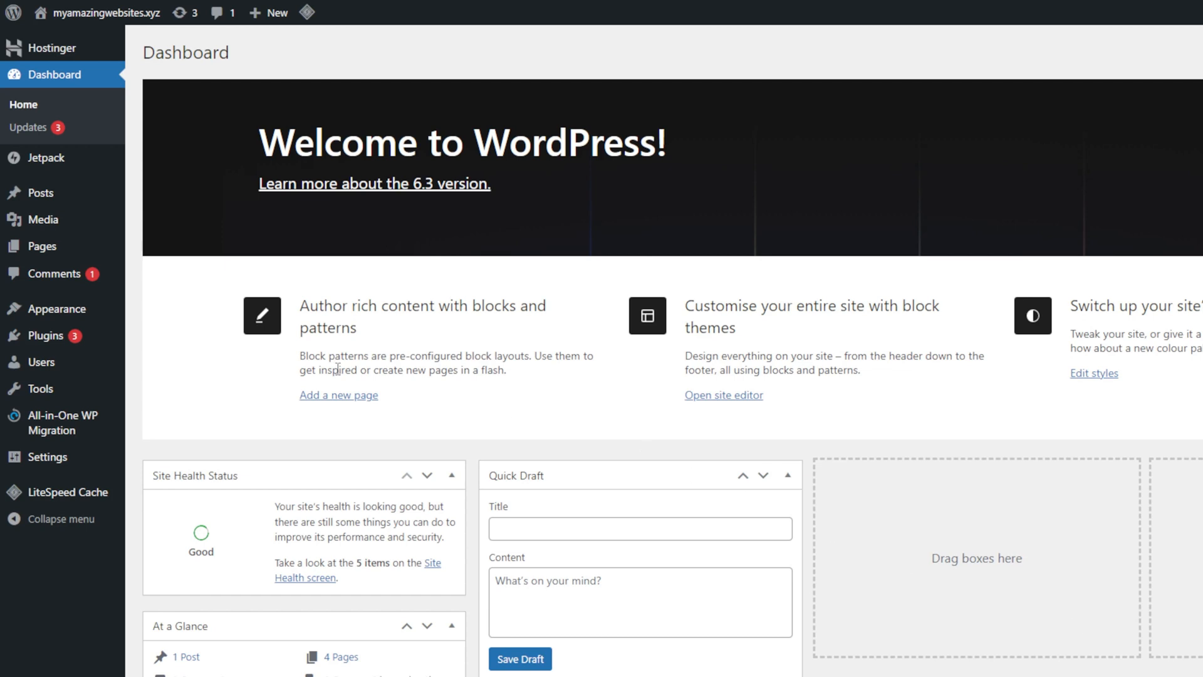
Go to Appearance > Themes and enter Customise on the active theme
{"action": "left_click", "coordinate": [55, 309]}
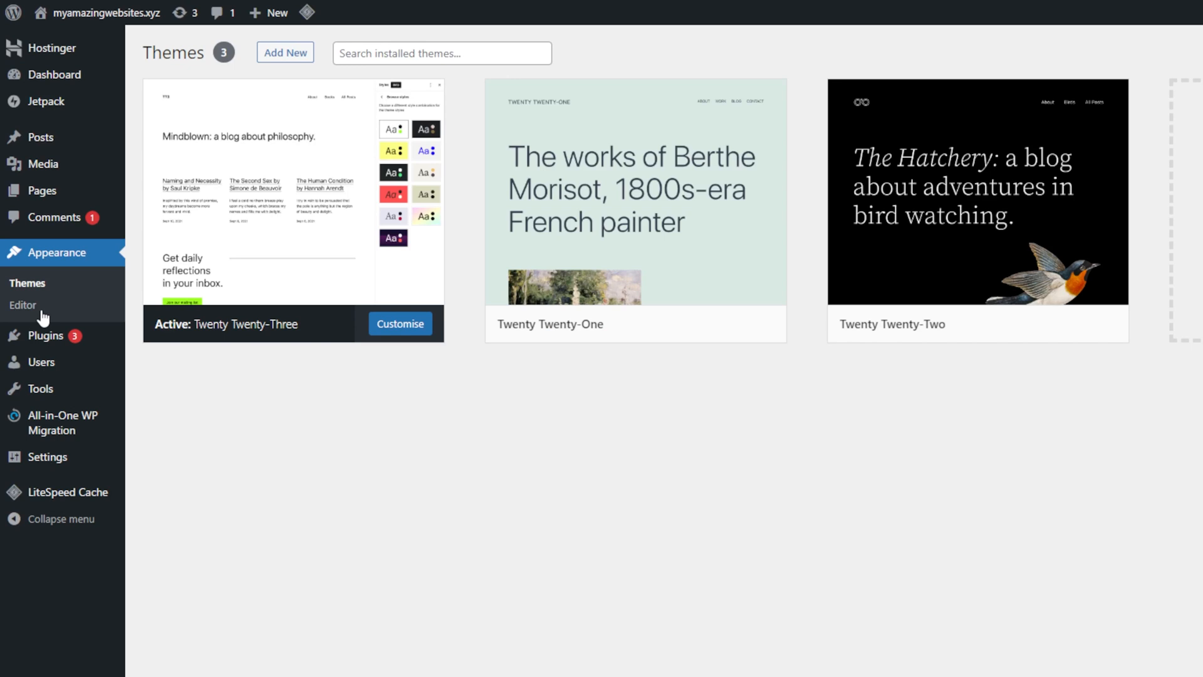
{"action": "mouse_move", "coordinate": [294, 207]}
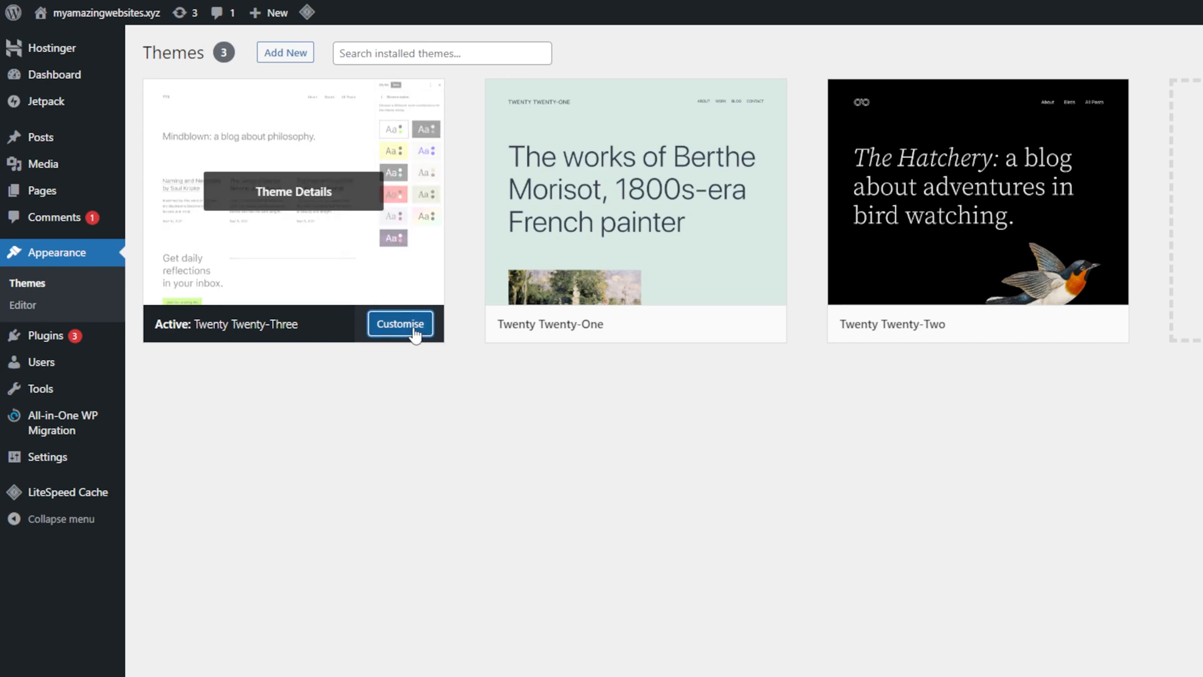
{"action": "left_click", "coordinate": [399, 323]}
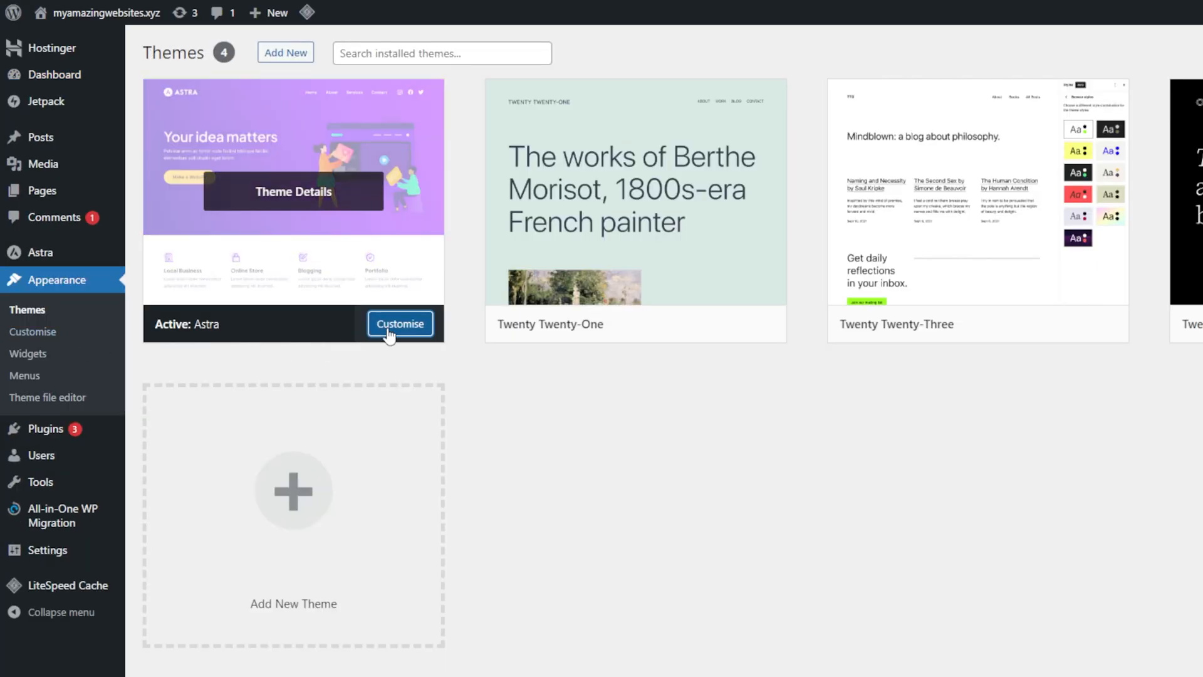
In the Astra customiser's Typography panel, apply the Rubik / Karla preset and view Body Font
{"action": "left_click", "coordinate": [399, 324]}
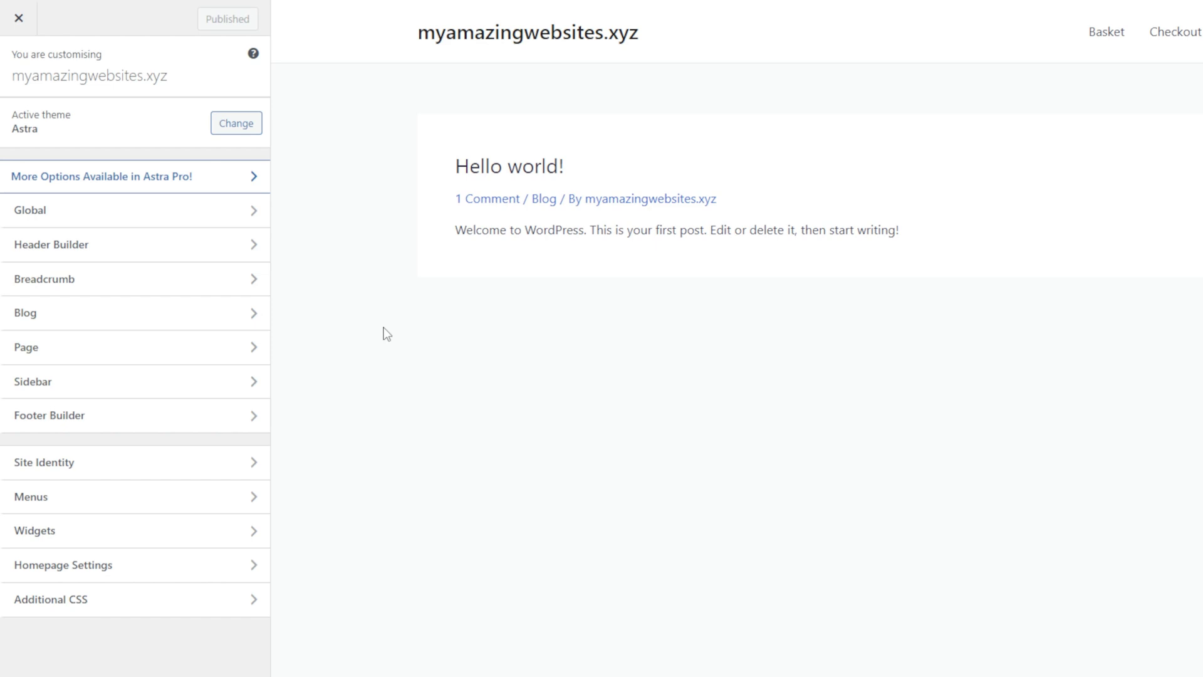
{"action": "left_click", "coordinate": [136, 209]}
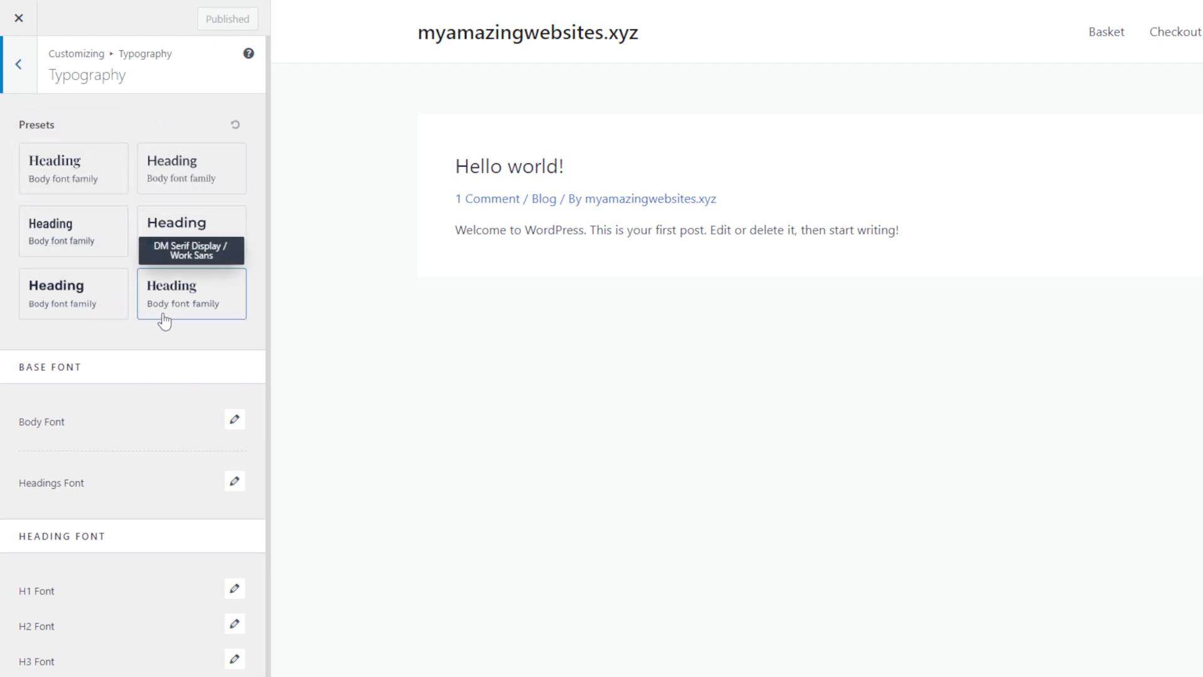
{"action": "left_click", "coordinate": [73, 293]}
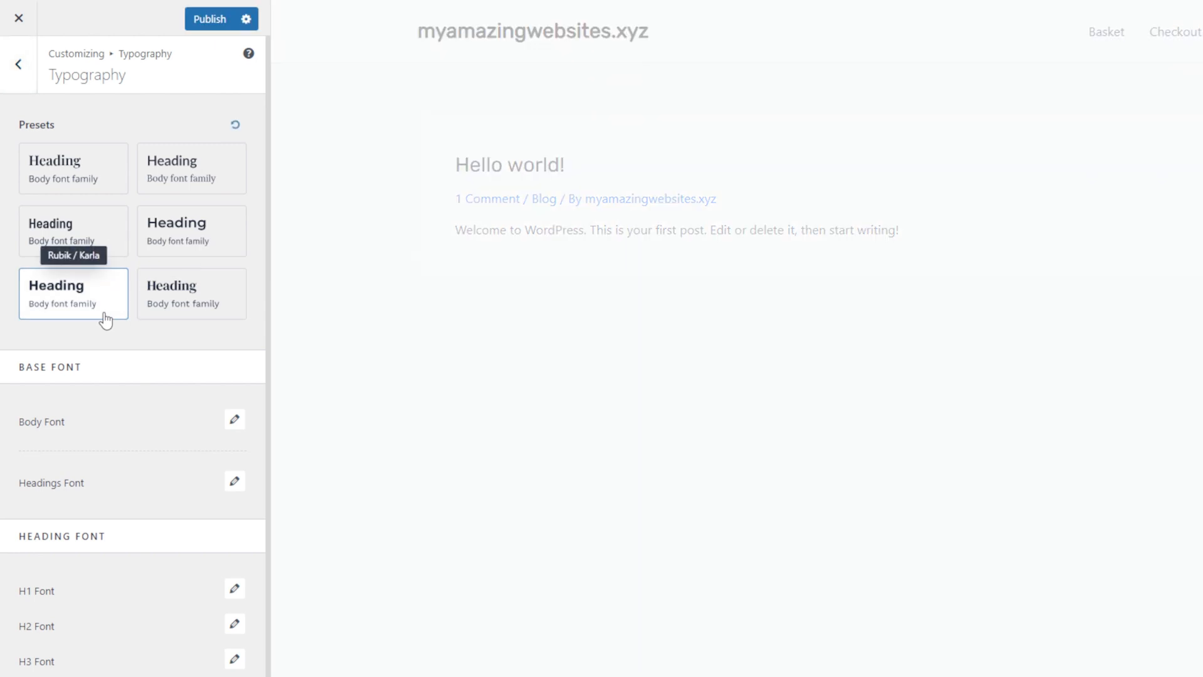
{"action": "left_click", "coordinate": [73, 294]}
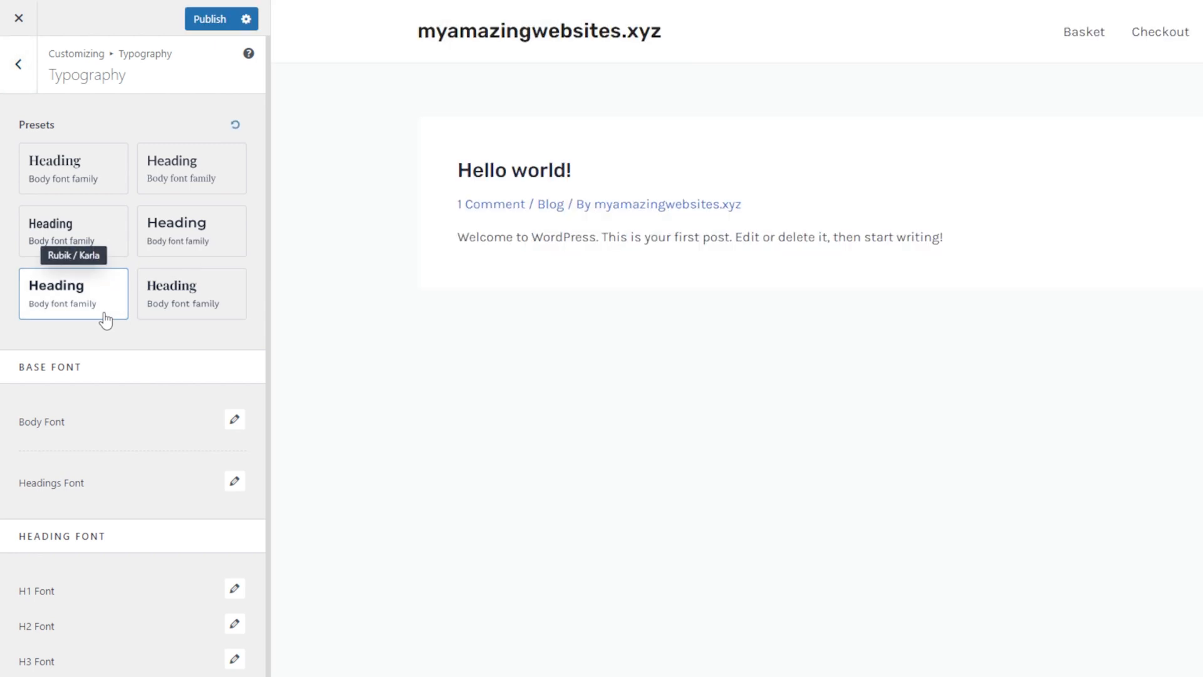
{"action": "left_click", "coordinate": [234, 420]}
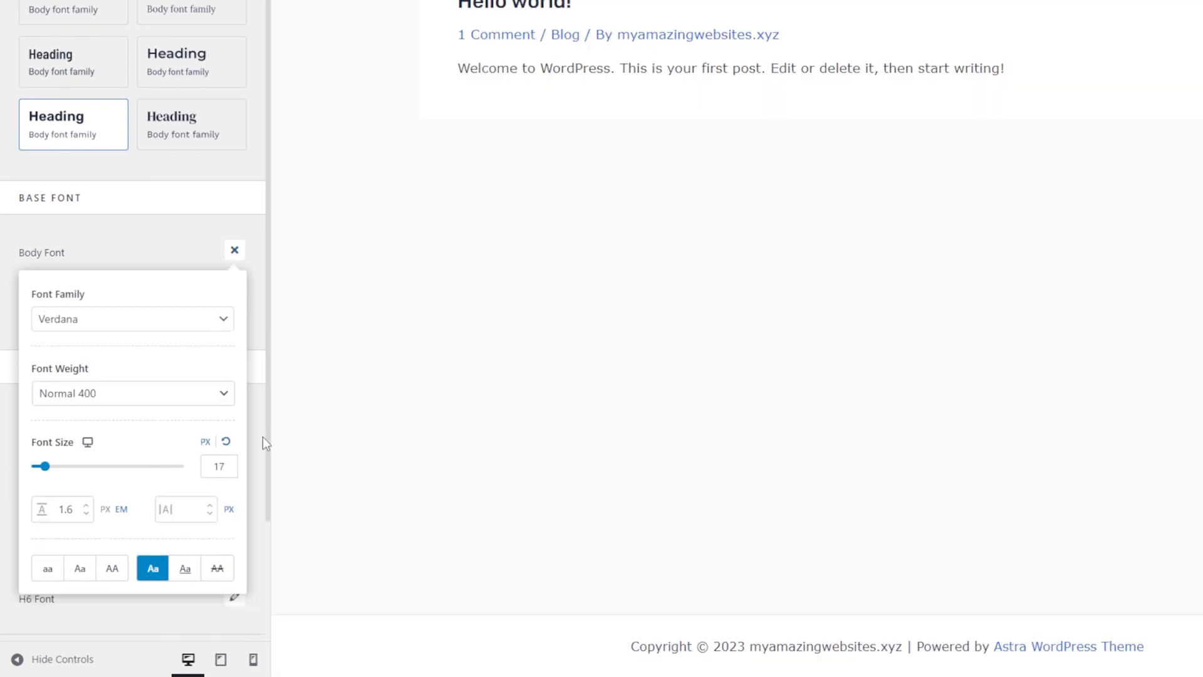
{"action": "left_click", "coordinate": [235, 251]}
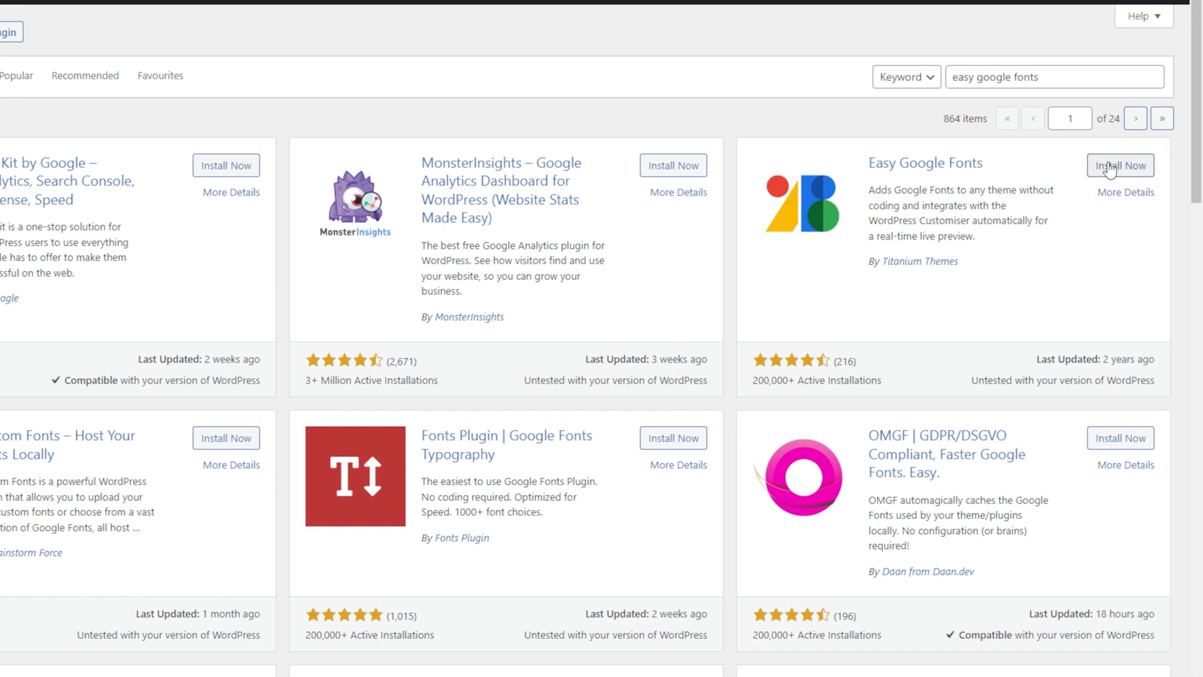
Install the Easy Google Fonts plugin from Plugins > Add New
{"action": "left_click", "coordinate": [1121, 165]}
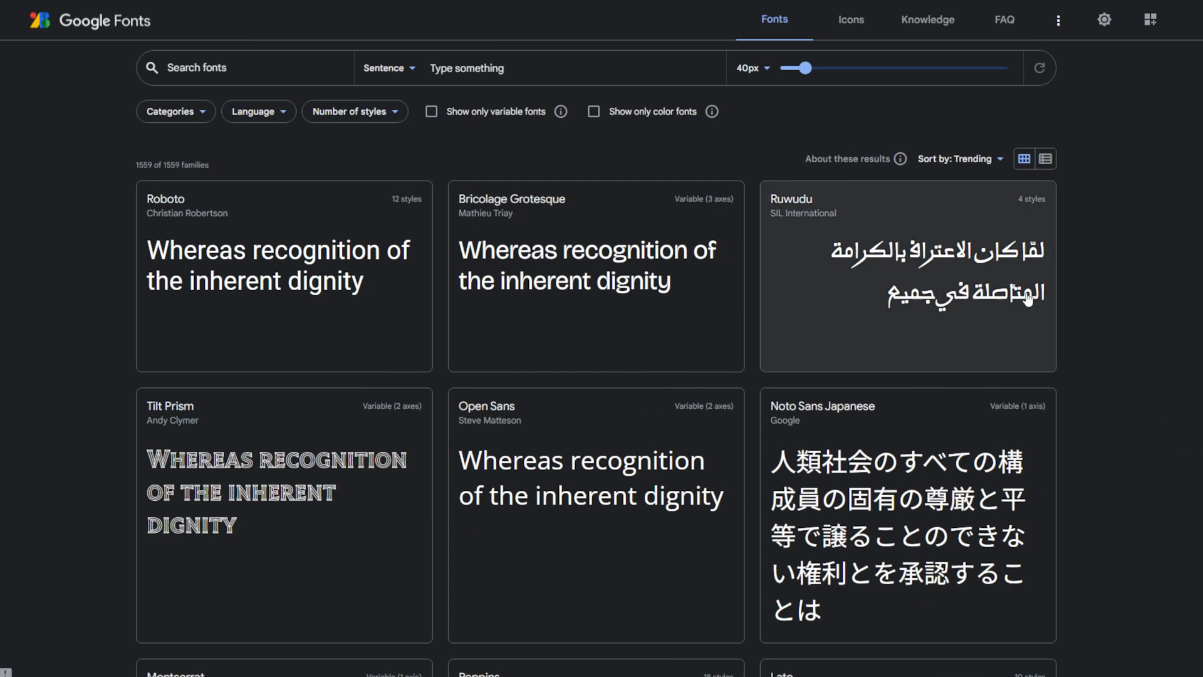
{"action": "mouse_move", "coordinate": [689, 495]}
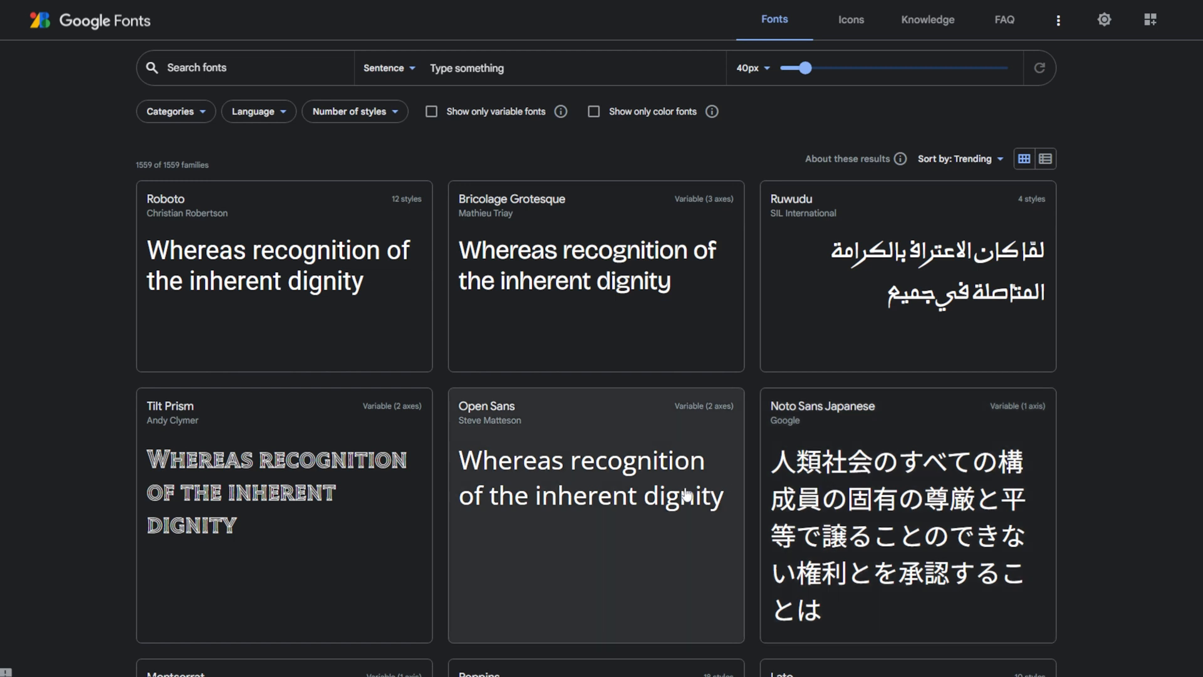
{"action": "mouse_move", "coordinate": [260, 415]}
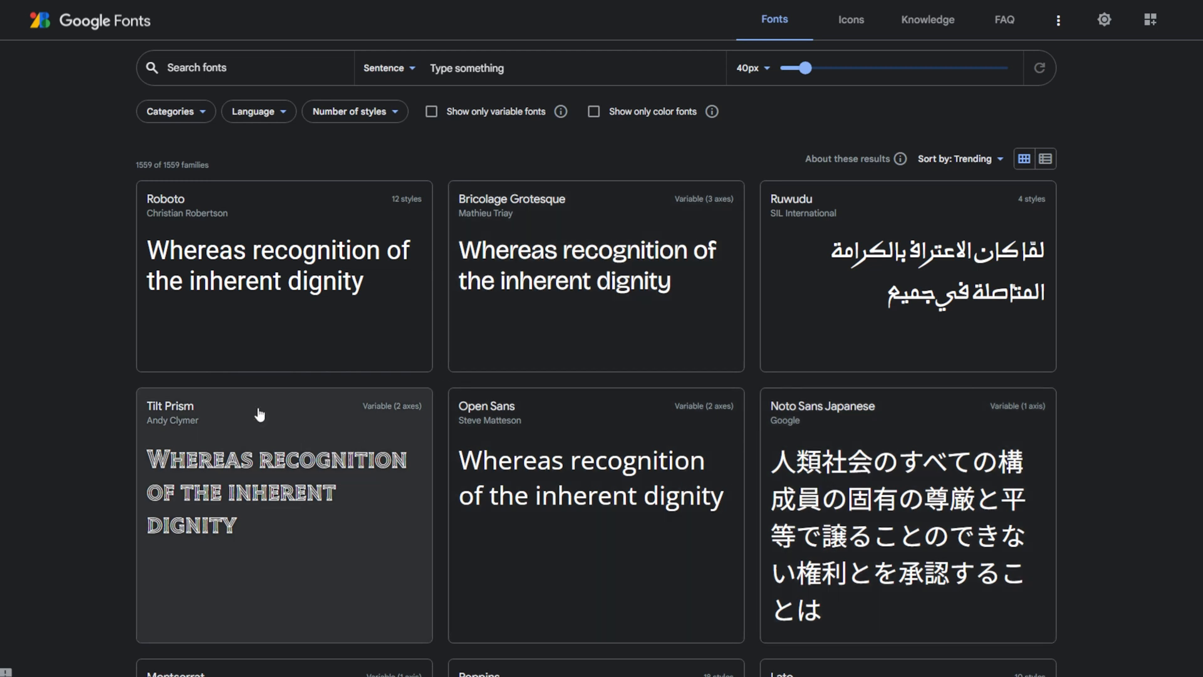
View the Roboto family's specimen page on Google Fonts, scrolling to its styles
{"action": "left_click", "coordinate": [275, 265]}
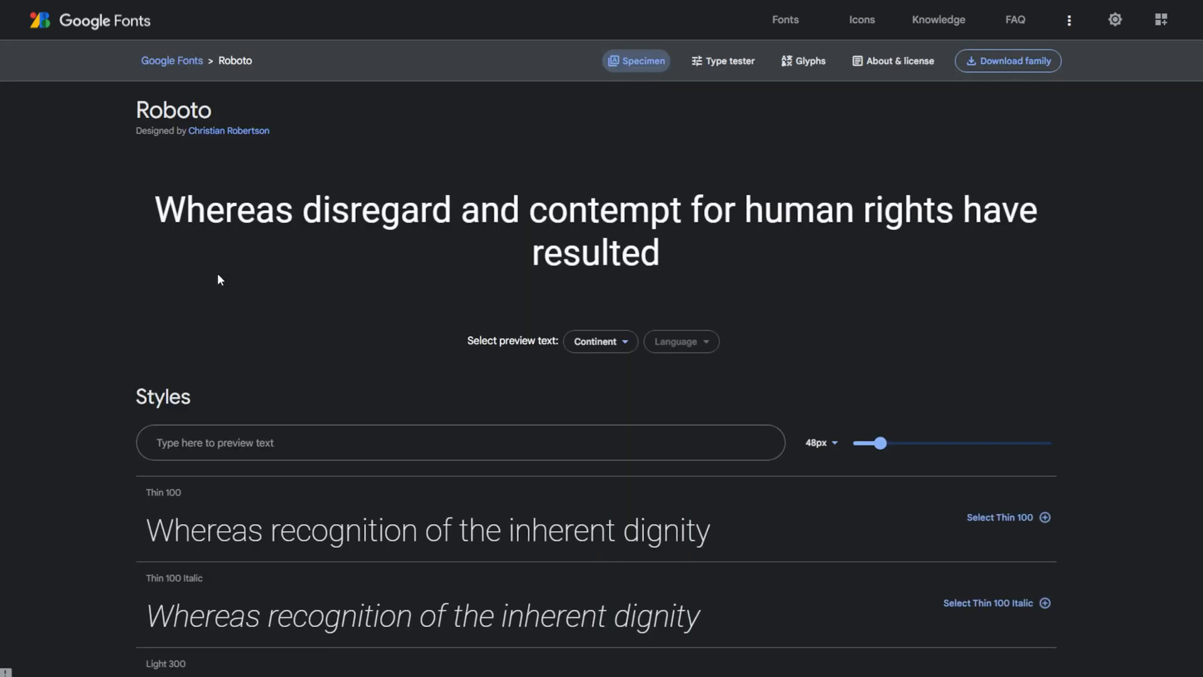
{"action": "scroll", "scroll_direction": "down", "scroll_amount": 3}
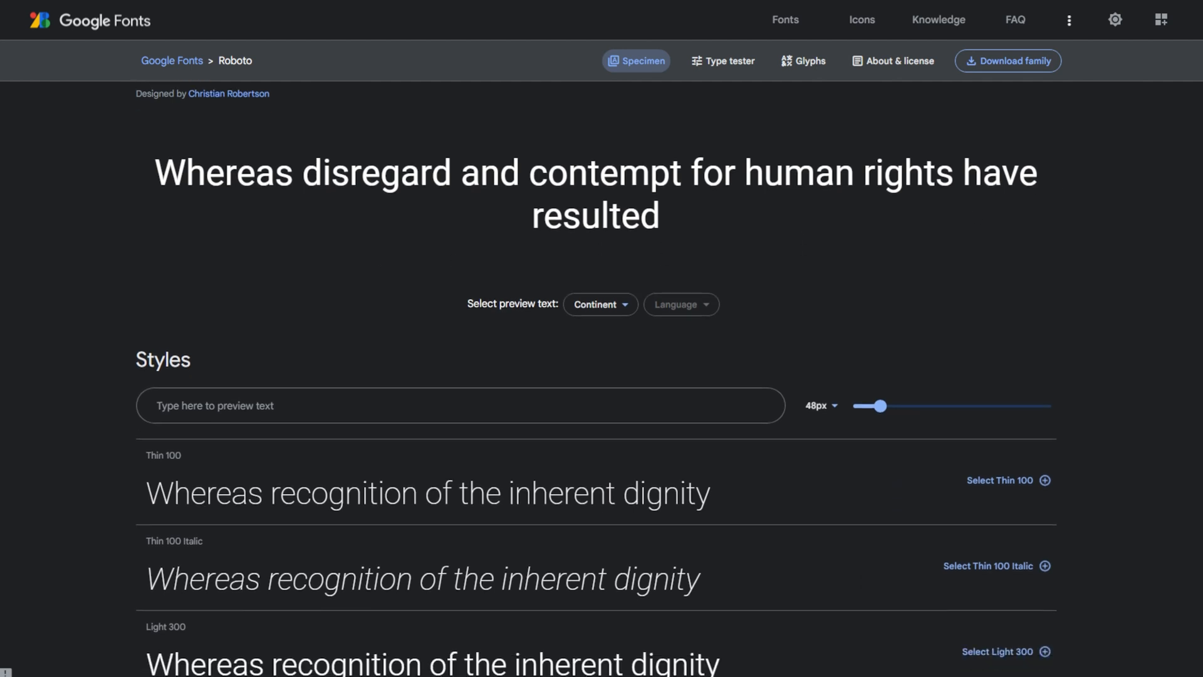
{"action": "scroll", "scroll_direction": "down", "scroll_amount": 3}
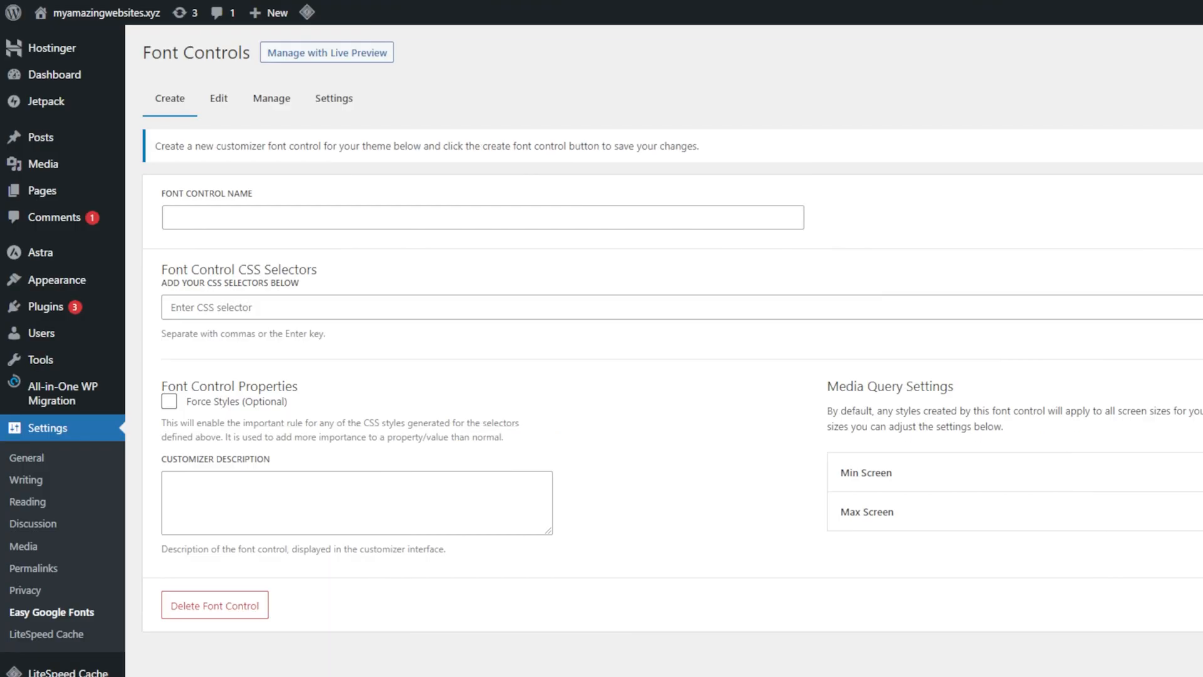
Return to Appearance > Themes and enter Customise on the active Astra theme
{"action": "left_click", "coordinate": [58, 279]}
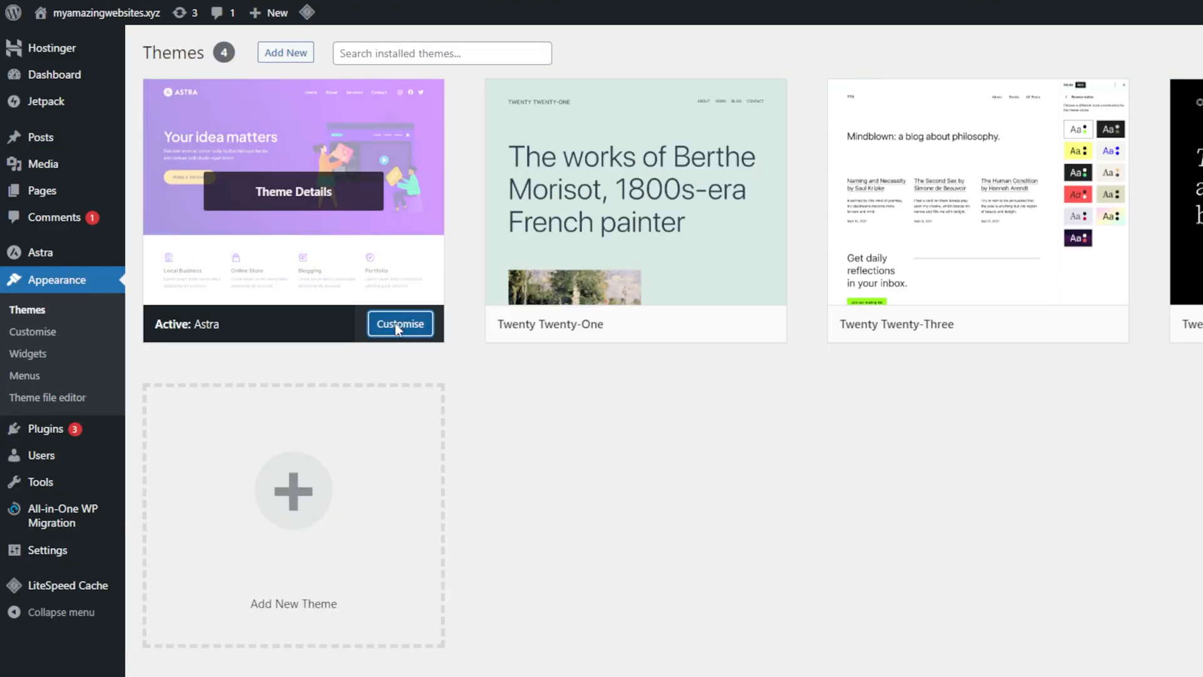
{"action": "left_click", "coordinate": [400, 323]}
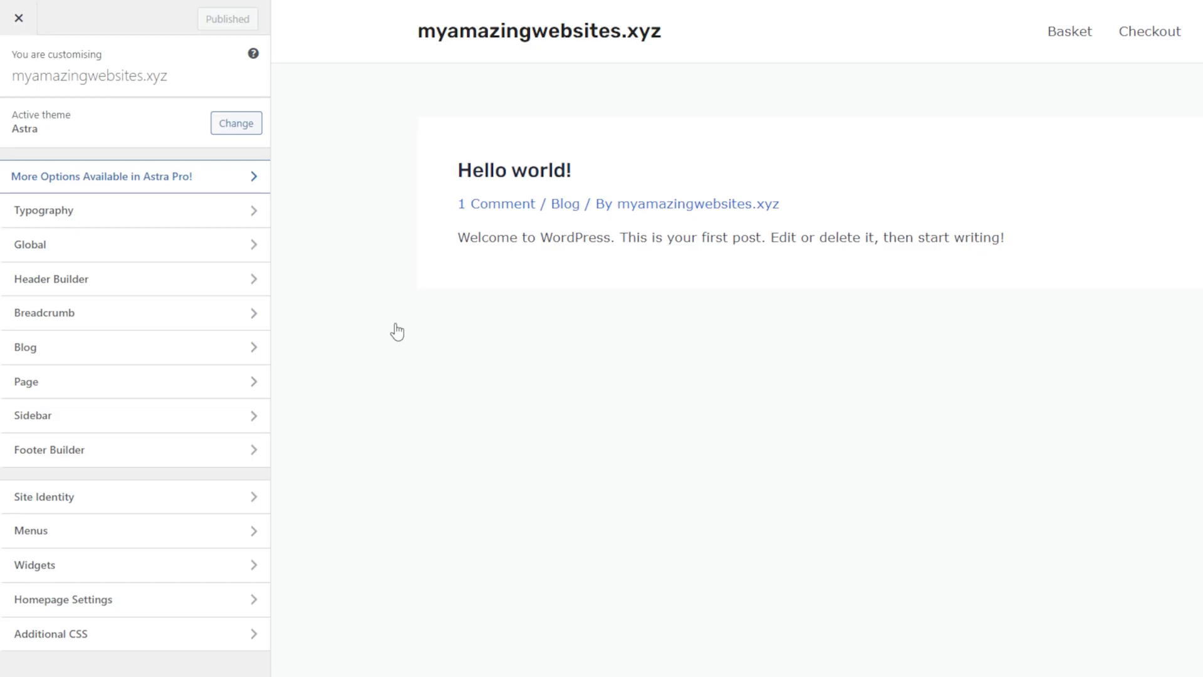